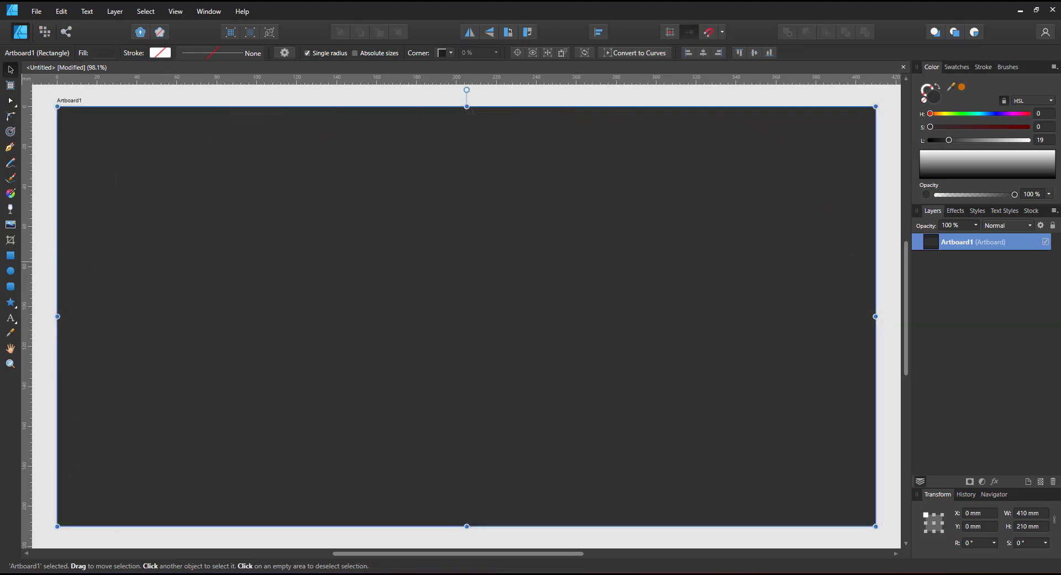
Draw a large white circle centred on the dark artboard with the Ellipse Tool
click(10, 271)
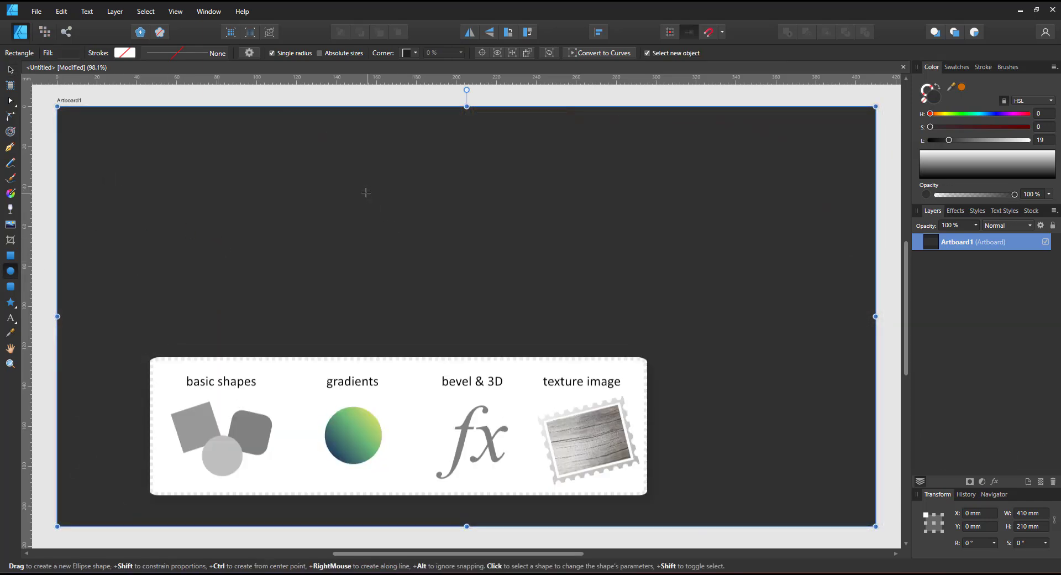
drag(367, 192, 564, 357)
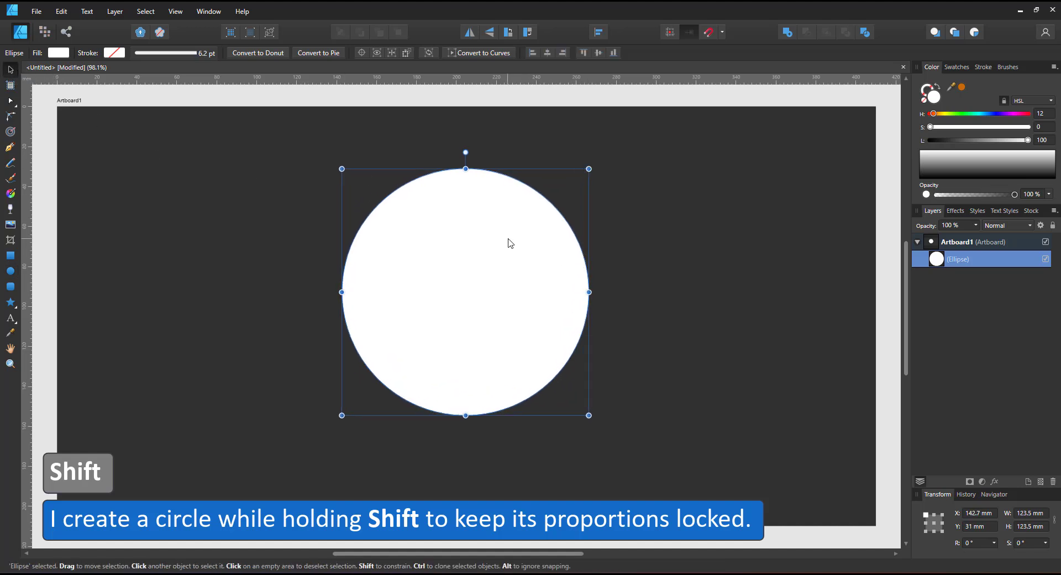
Duplicate two small circles onto the big white circle and subtract them as holes
key(ctrl+j)
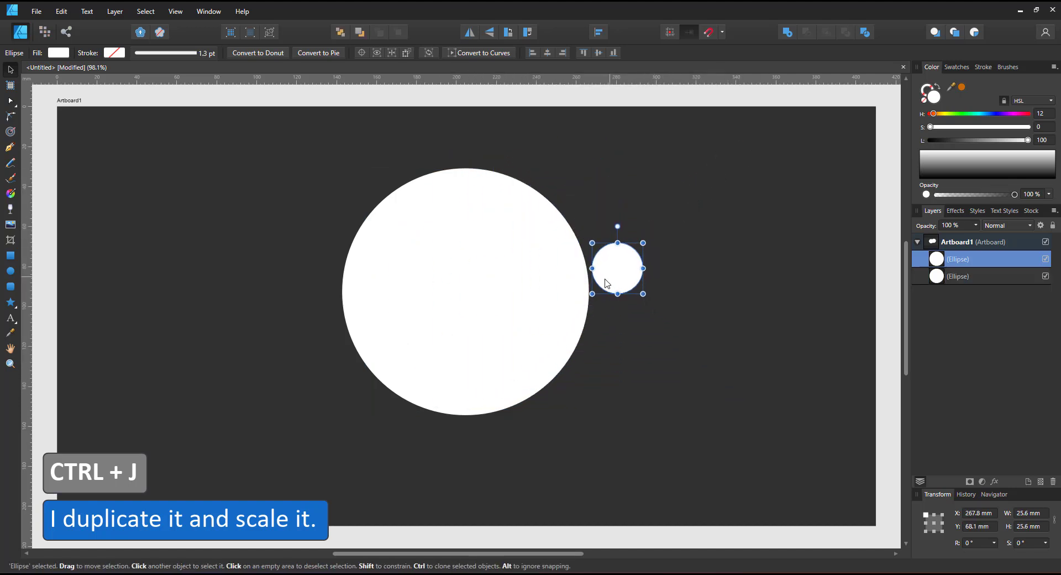
drag(617, 266, 705, 266)
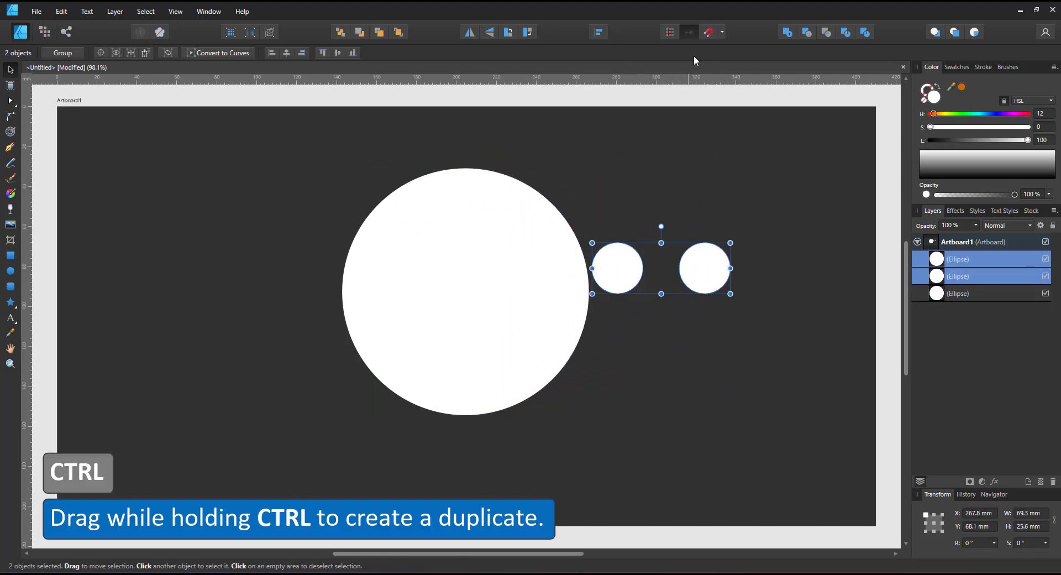
drag(661, 267, 461, 298)
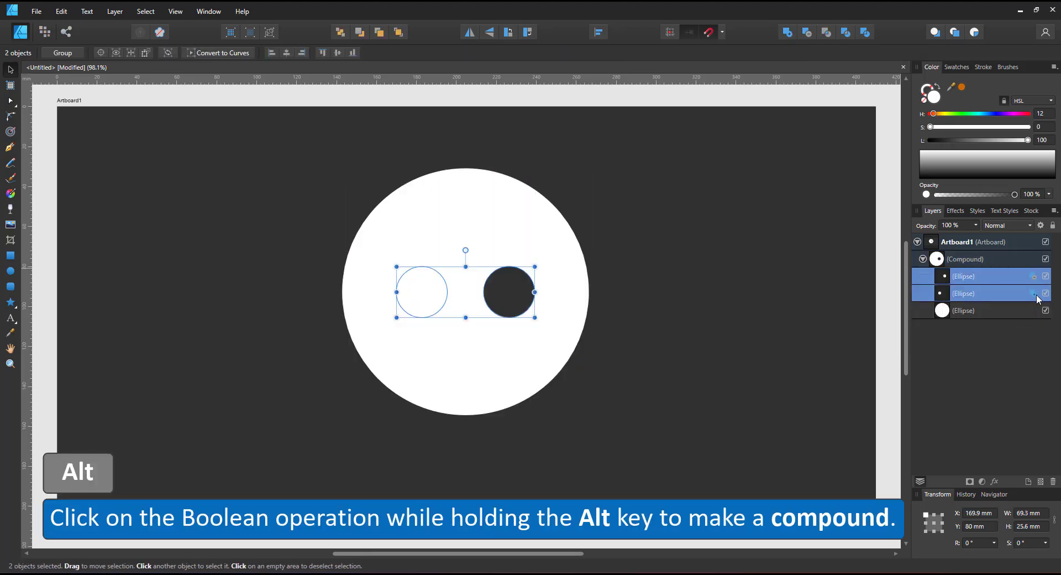
click(359, 32)
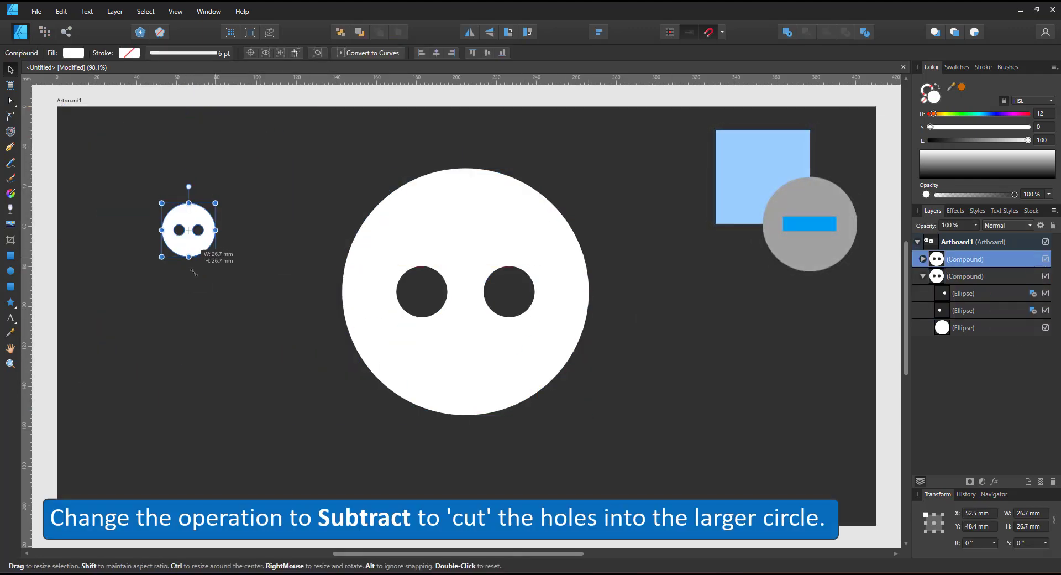
click(709, 275)
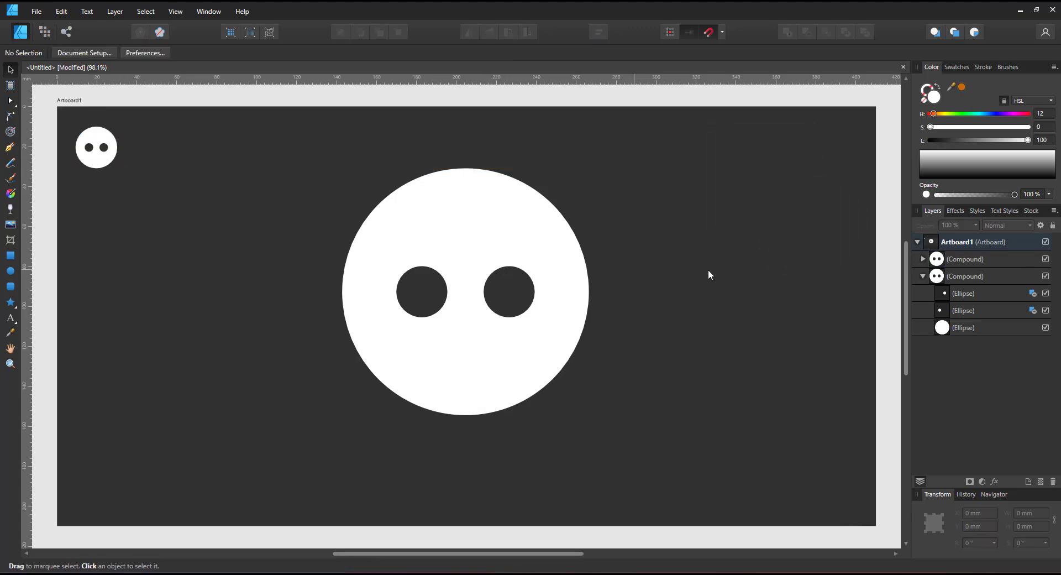
Duplicate the two-hole button and shrink the four-hole copy into the top-left corner
key(ctrl+j)
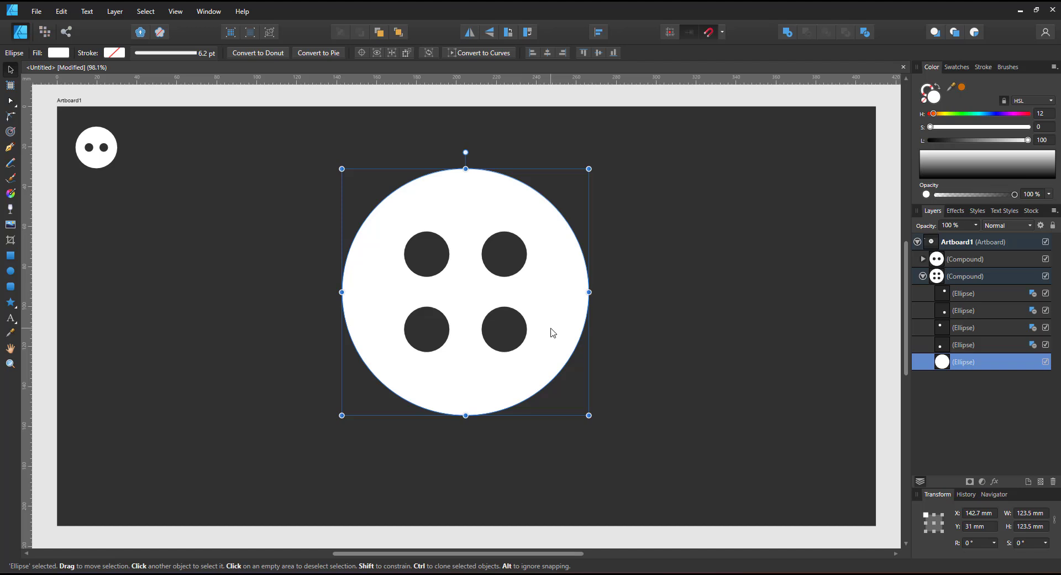
mouse_move(549, 326)
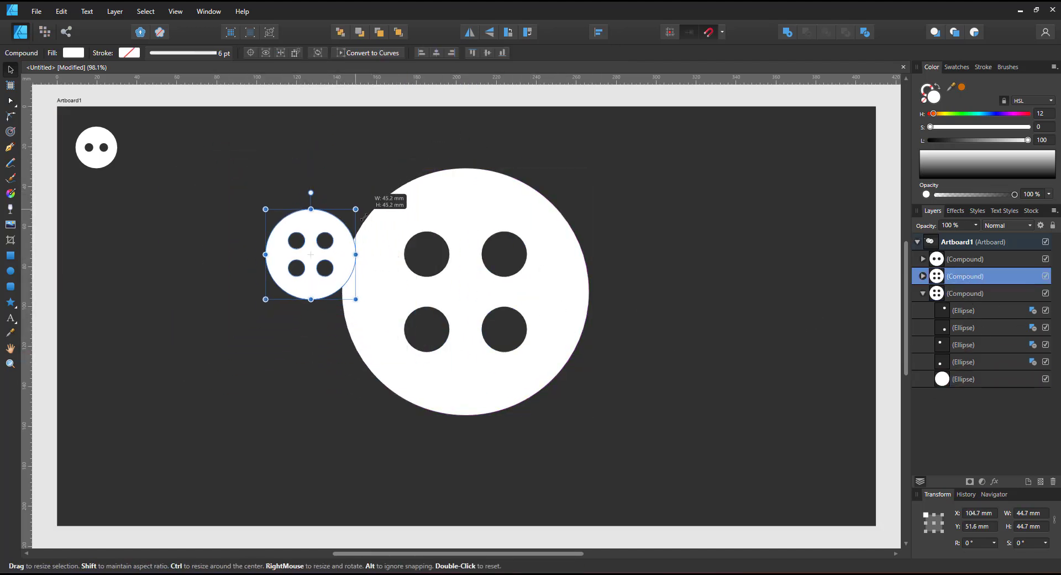
drag(310, 255, 149, 144)
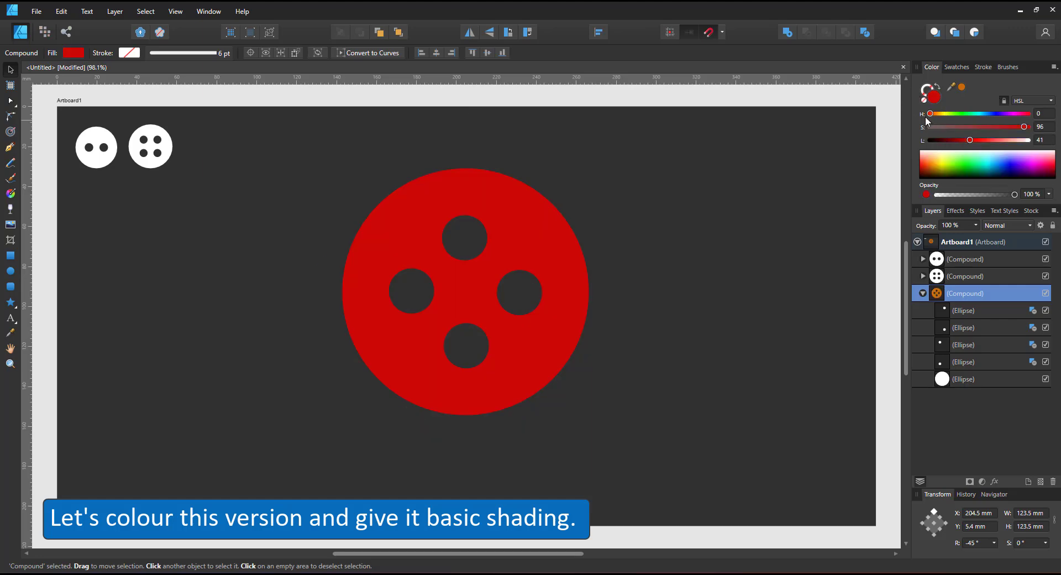
Lighten the red, overlay a light pink circle offset up-left, and duplicate it
click(464, 291)
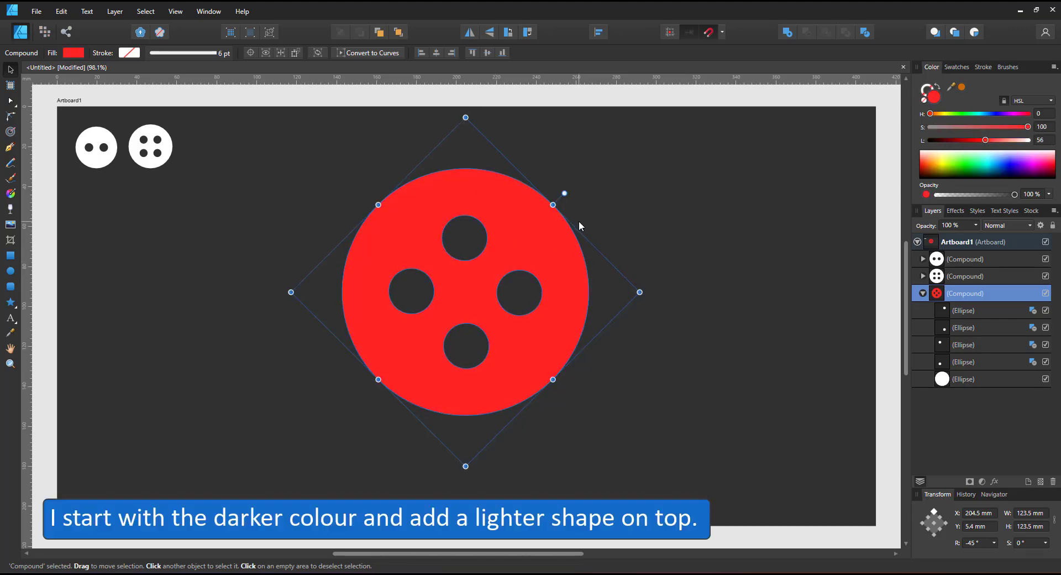
drag(379, 192, 570, 384)
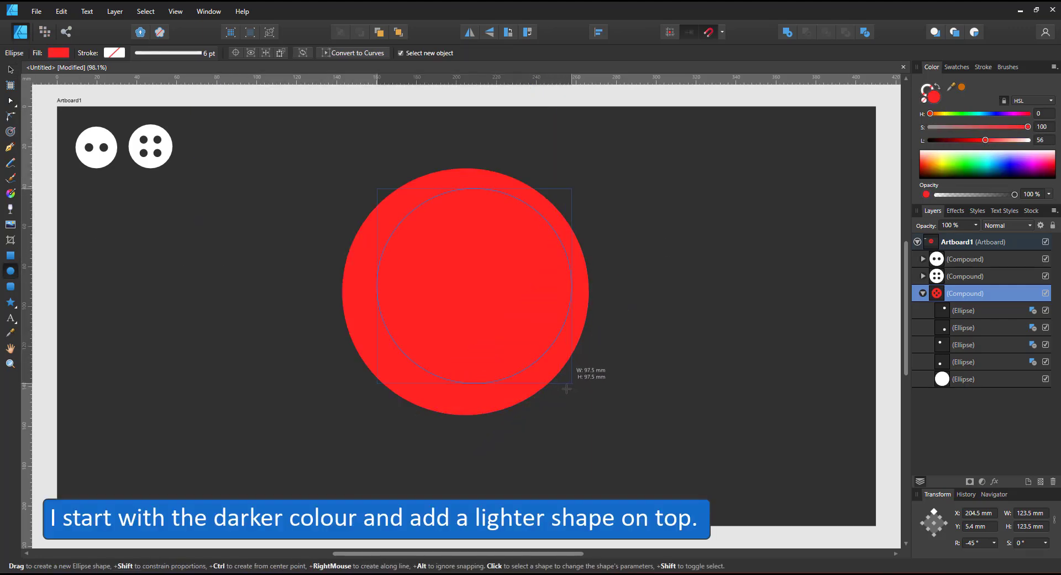
drag(379, 188, 557, 391)
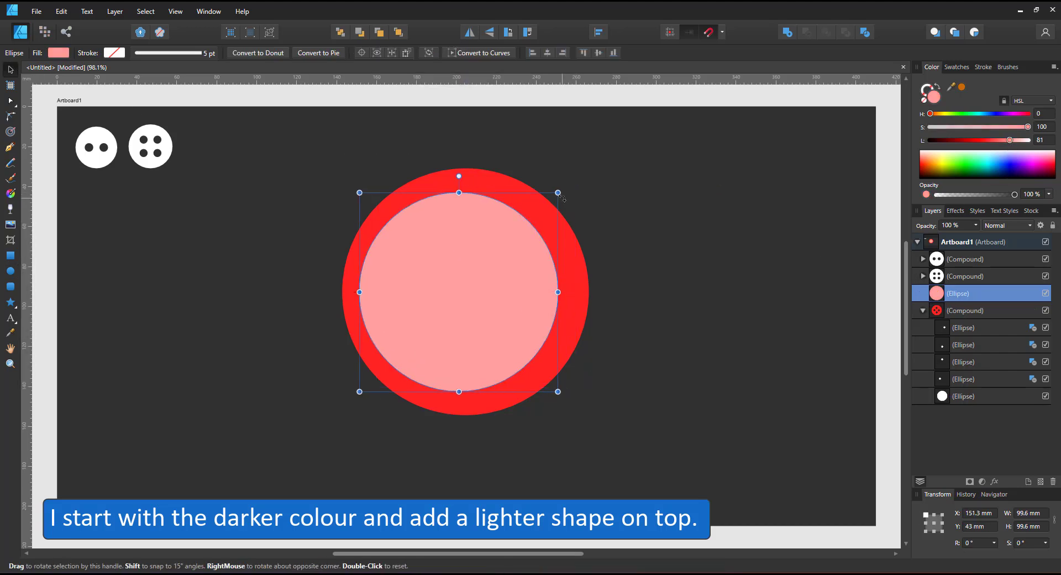
drag(558, 193, 581, 175)
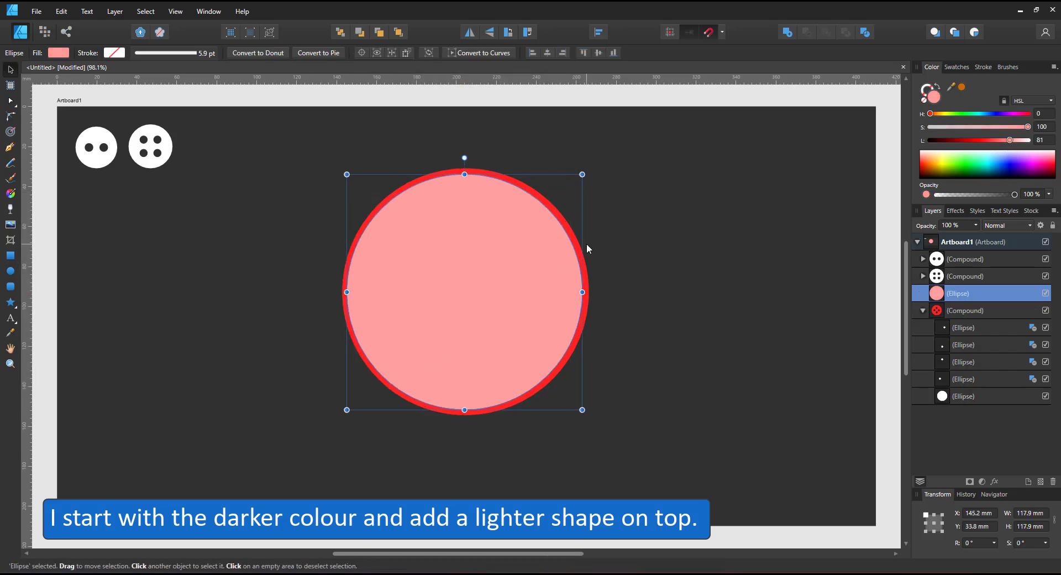
drag(464, 292, 461, 285)
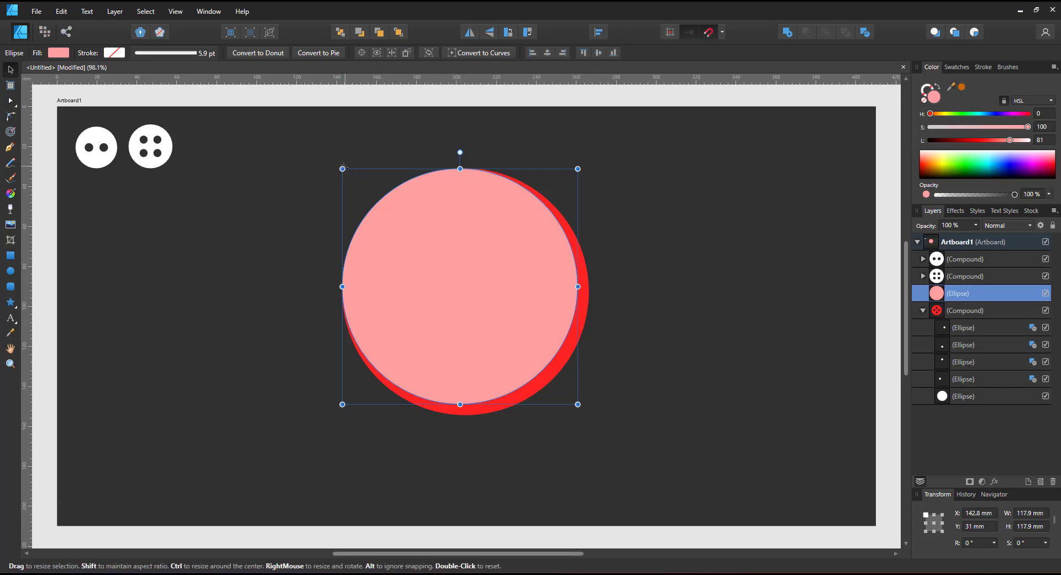
click(965, 310)
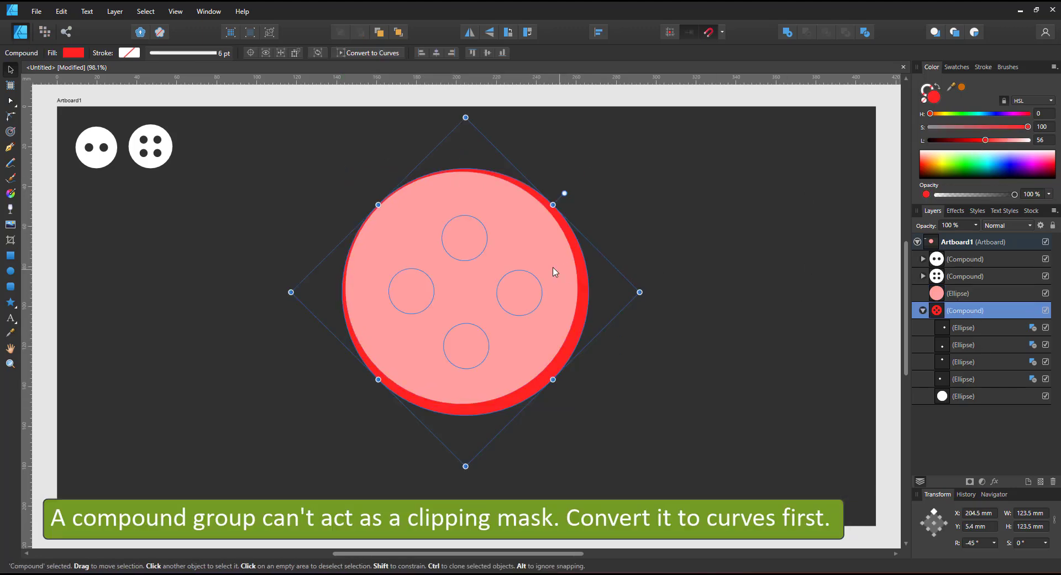
click(974, 311)
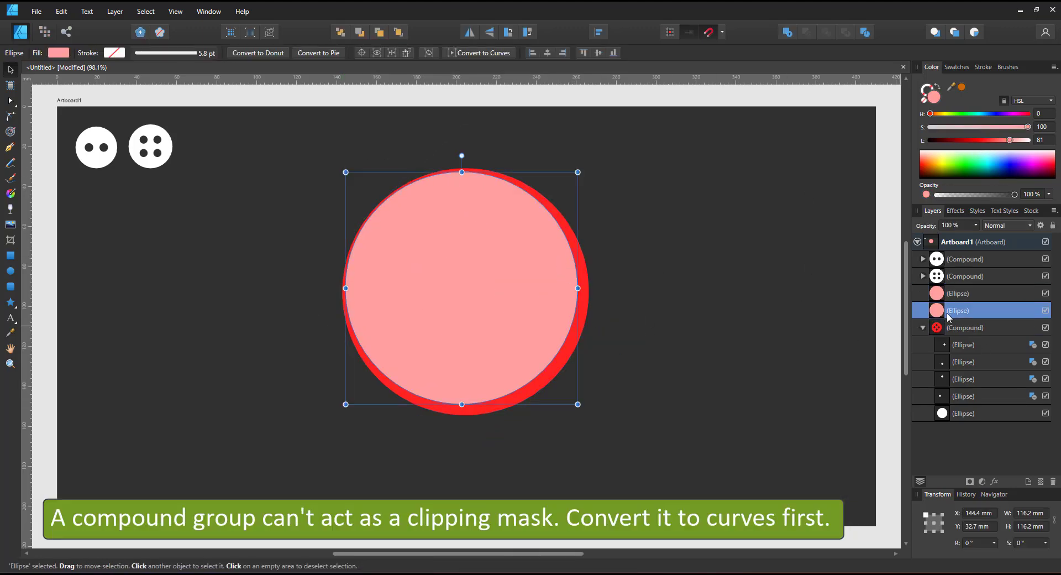
Darken the button base and clip a darker inner red circle inside to form a rim
click(10, 332)
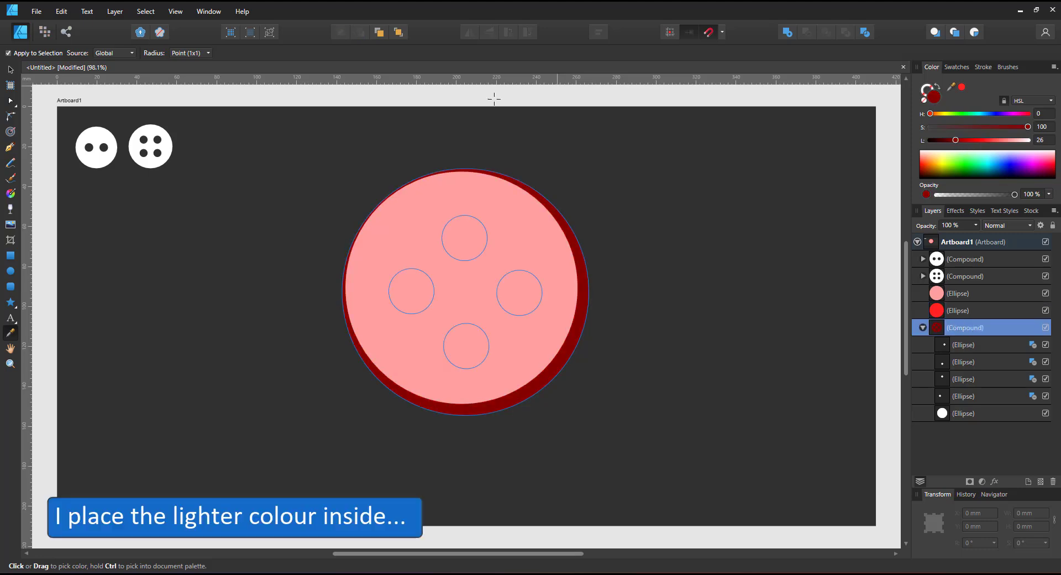
click(958, 310)
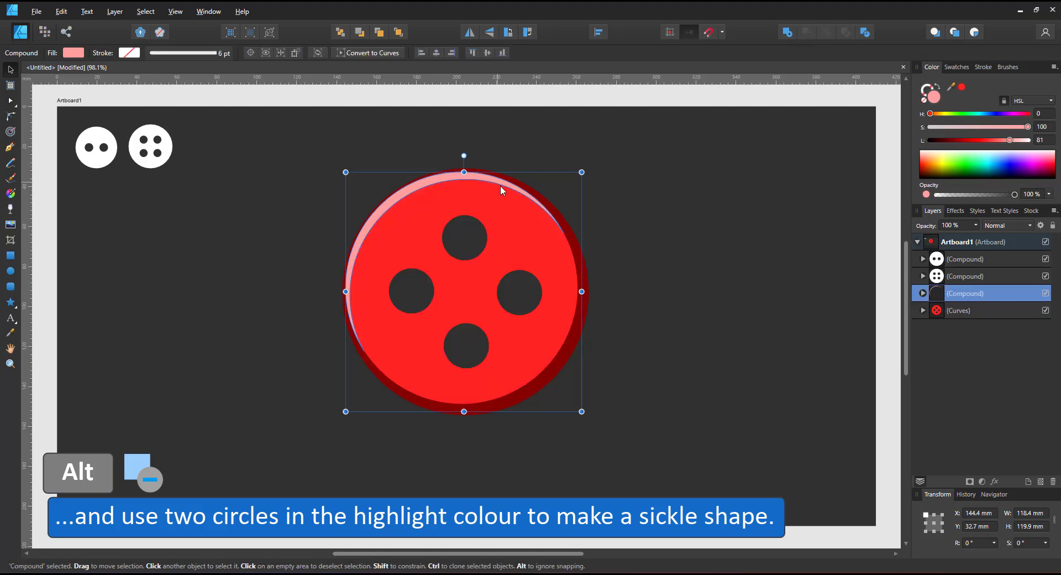
click(961, 310)
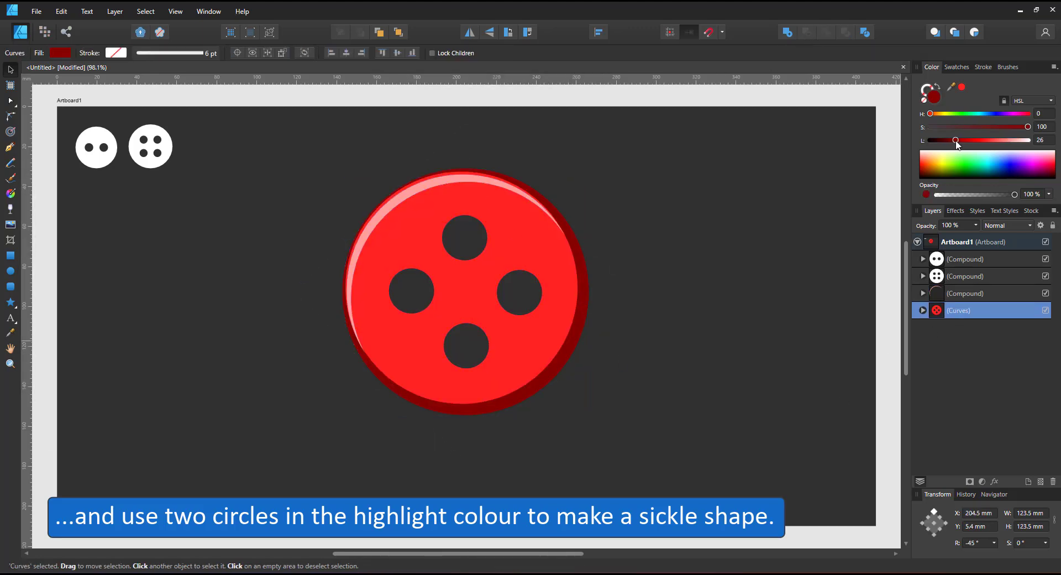
click(965, 293)
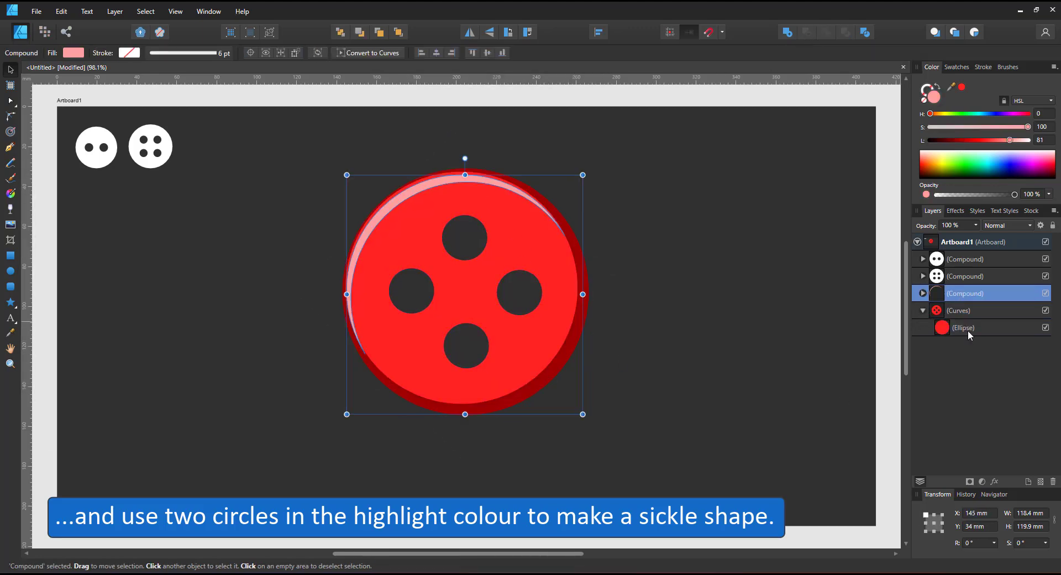
click(962, 327)
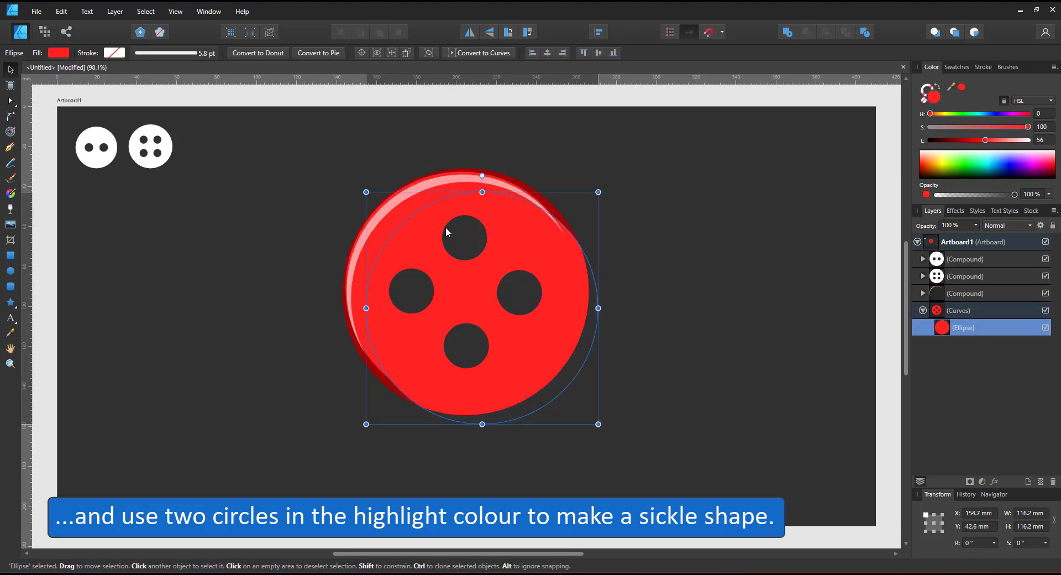
click(10, 333)
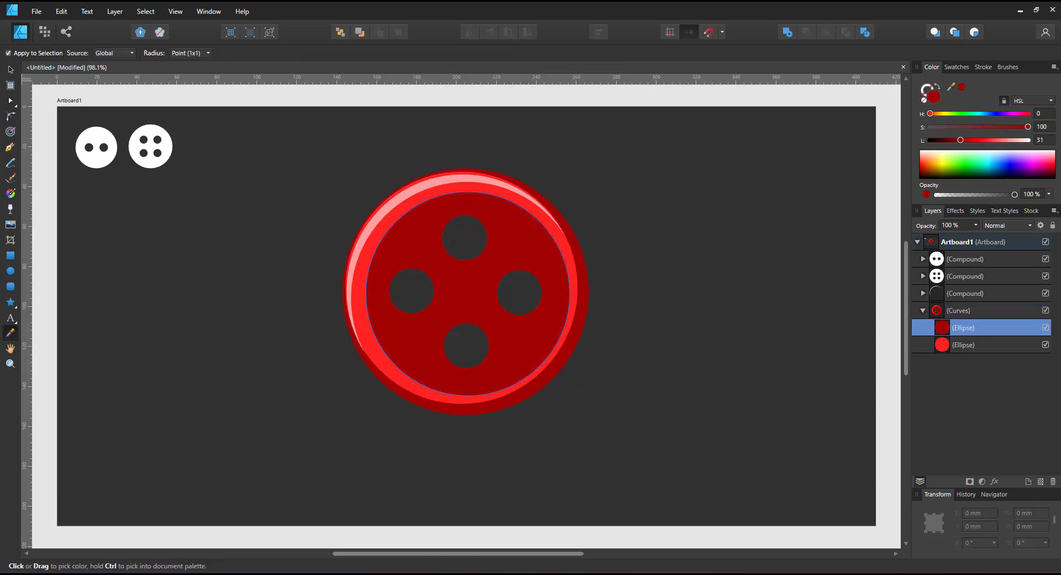
Duplicate the pink sickle highlight and mirror it along the inner circle's lower right edge
click(464, 291)
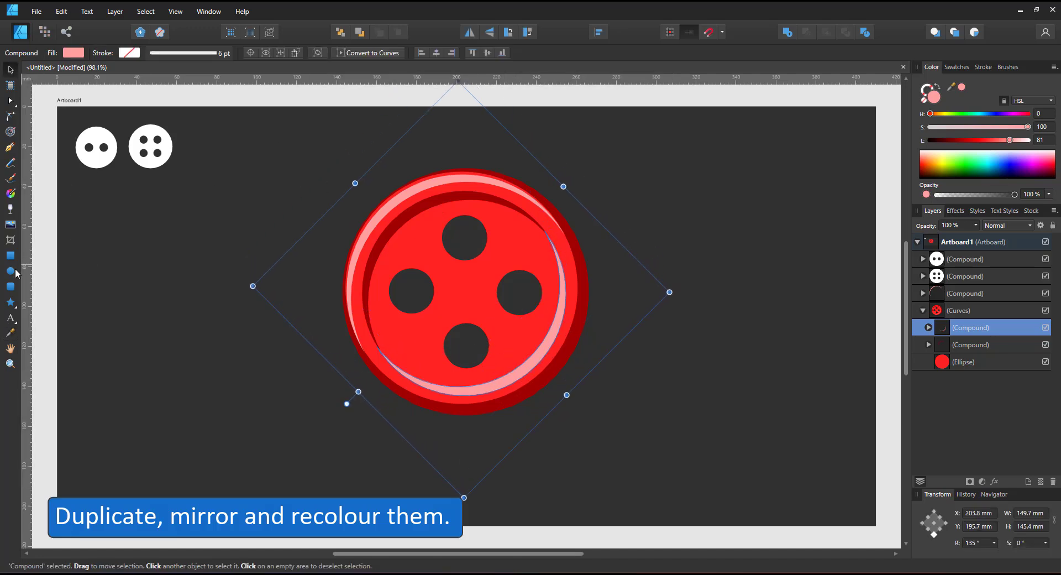
Add a small circle over a buttonhole and a soft 50% opacity blurred shadow
click(410, 286)
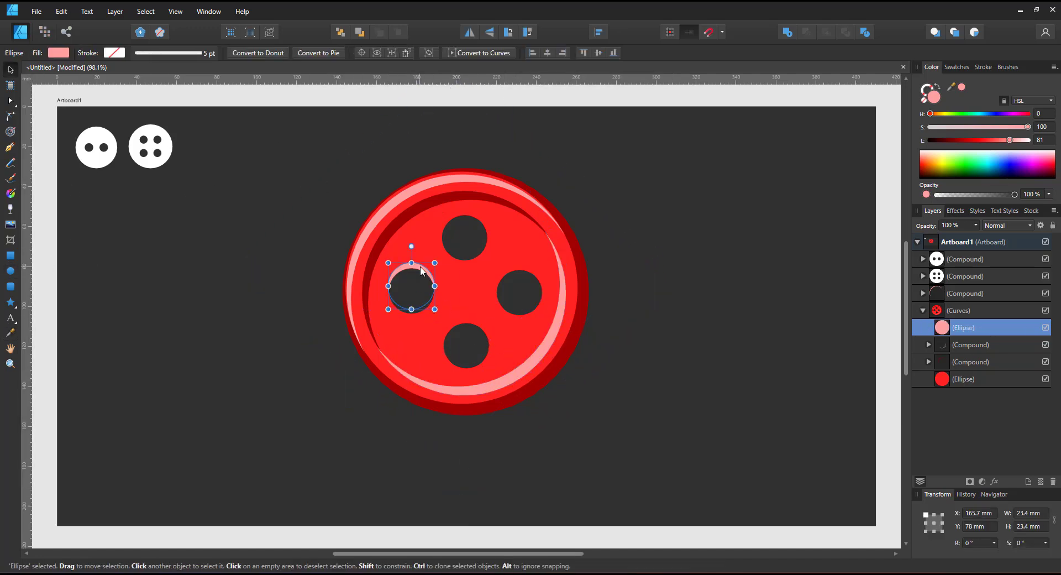
drag(411, 286, 520, 293)
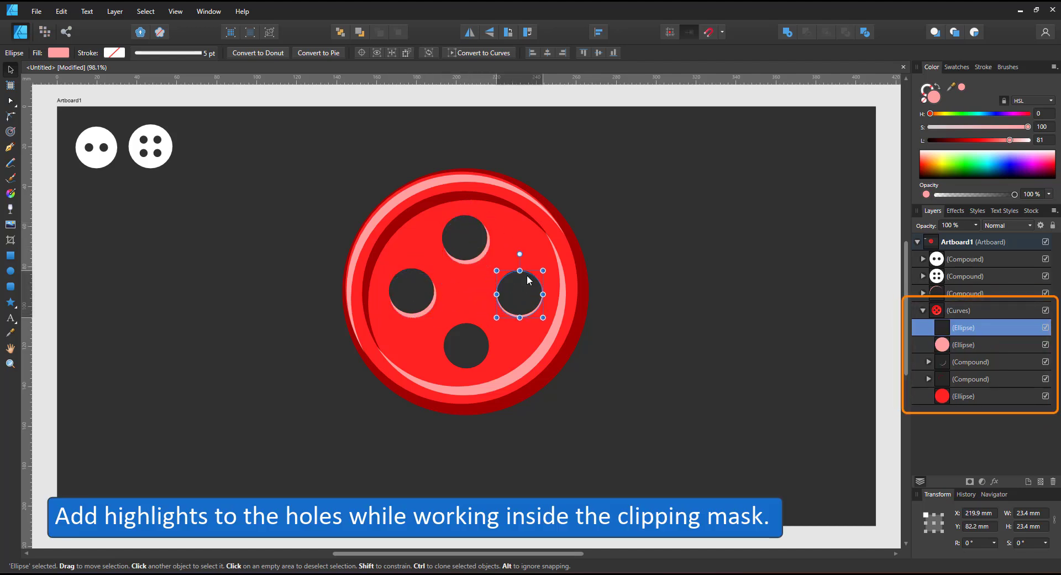
click(412, 316)
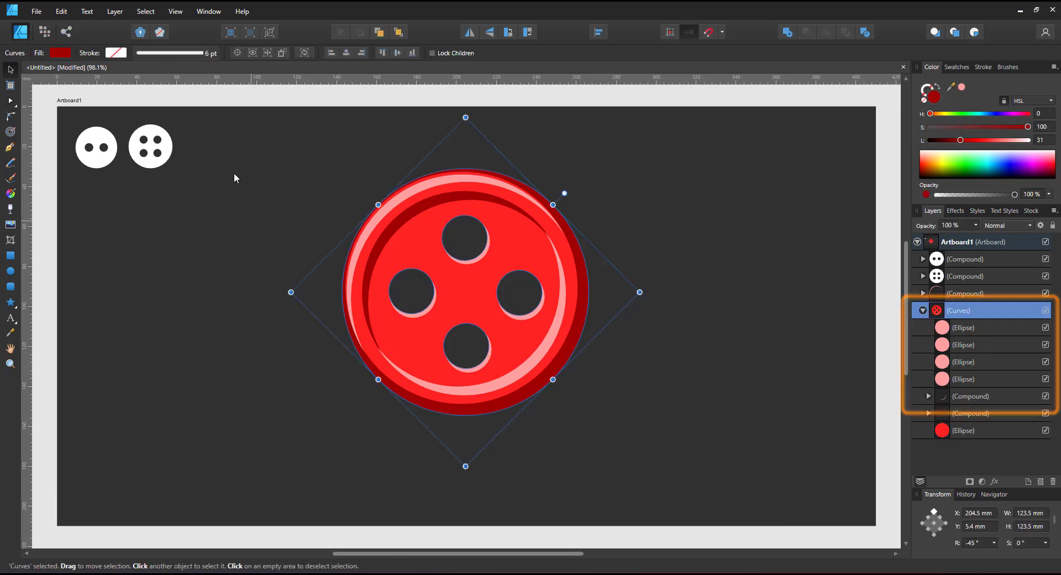
click(963, 344)
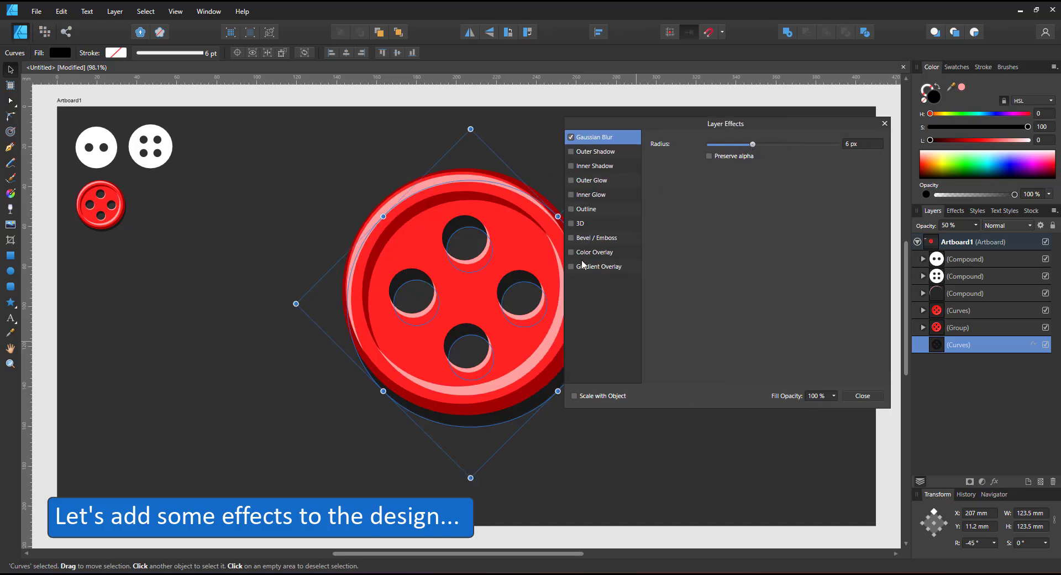
Apply small Gaussian blurs to the rim and inner highlights and the red base circle
click(966, 293)
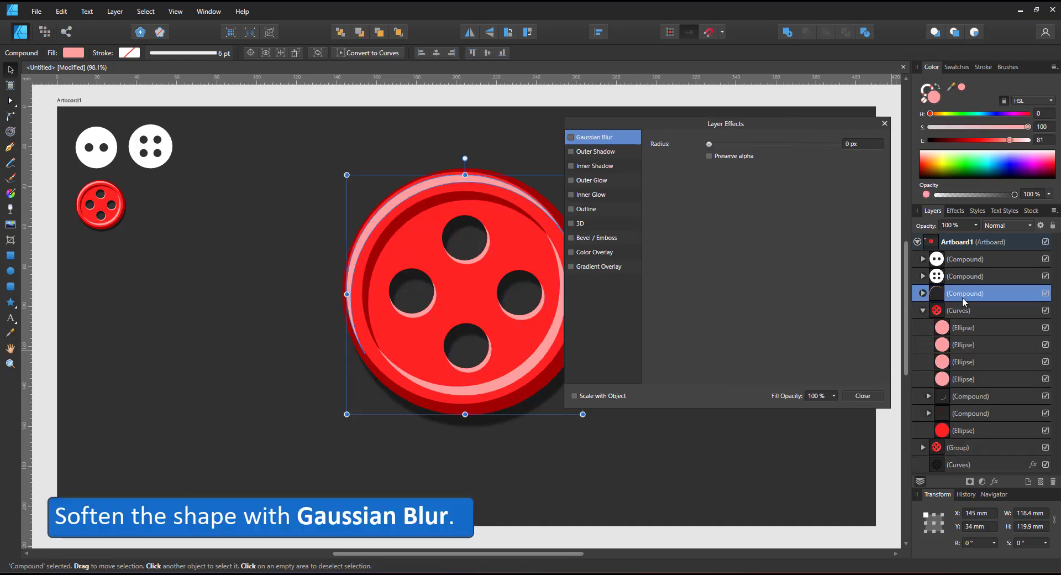
click(968, 310)
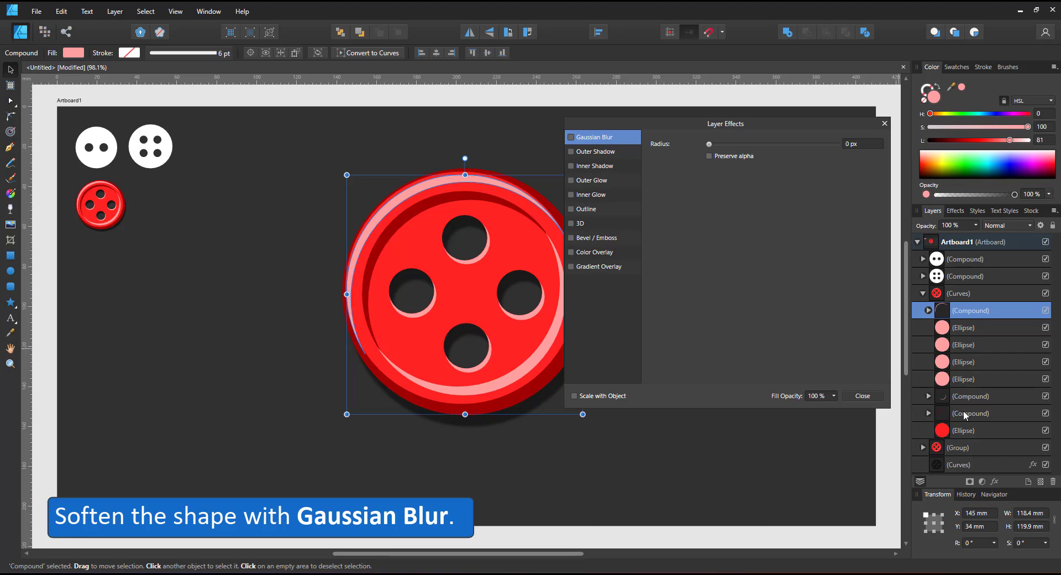
drag(709, 144, 759, 145)
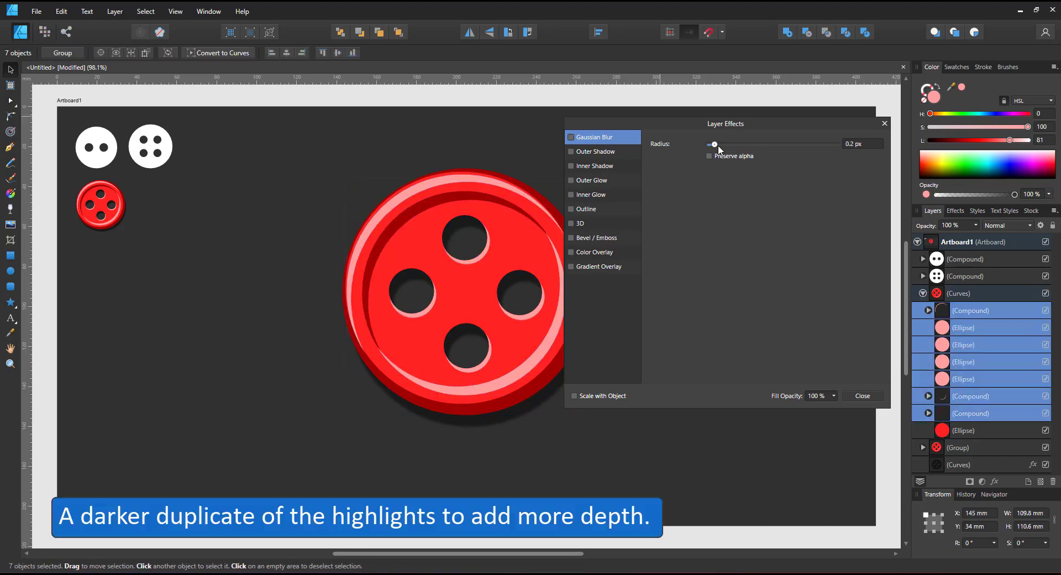
drag(713, 145, 740, 144)
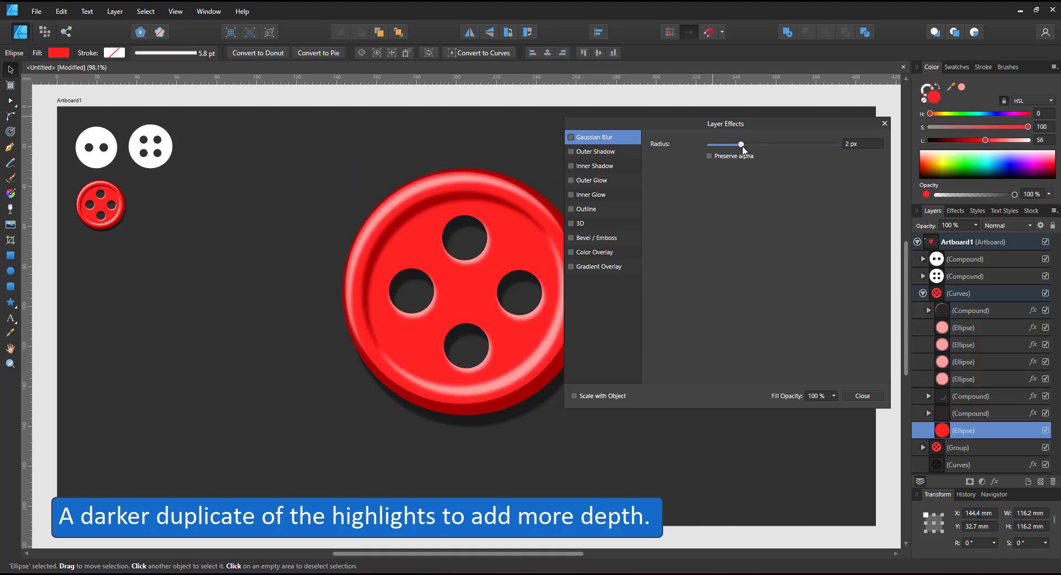
click(862, 395)
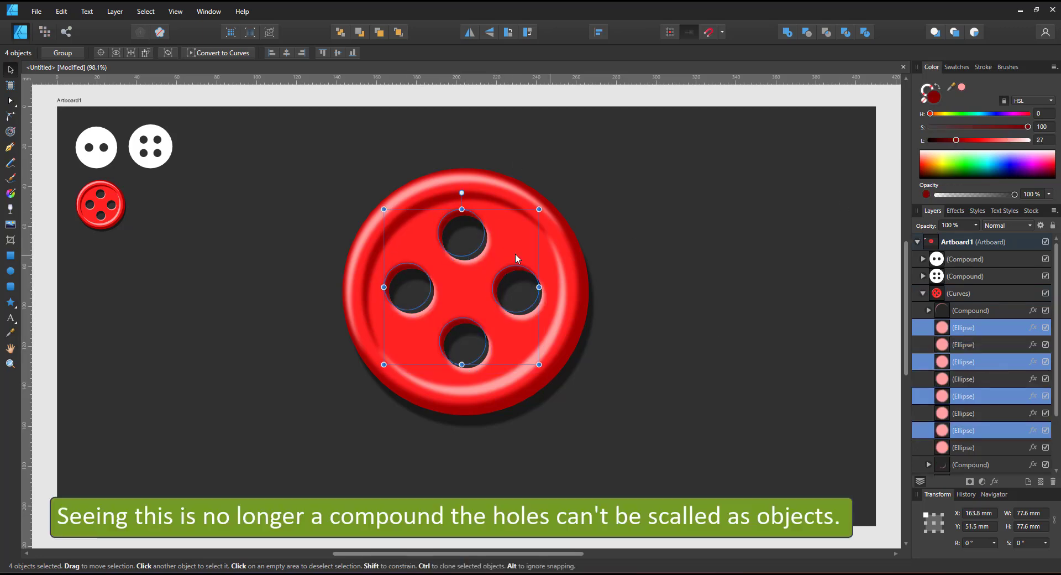
Add darker copies of the hole highlight rings and scale the four hole nodes smaller
click(959, 242)
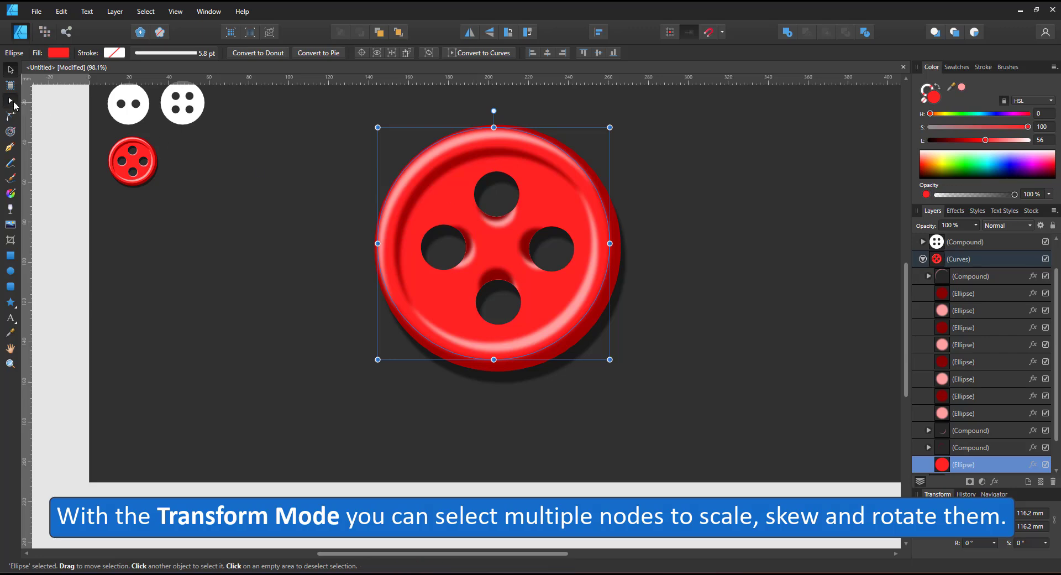
mouse_move(934, 346)
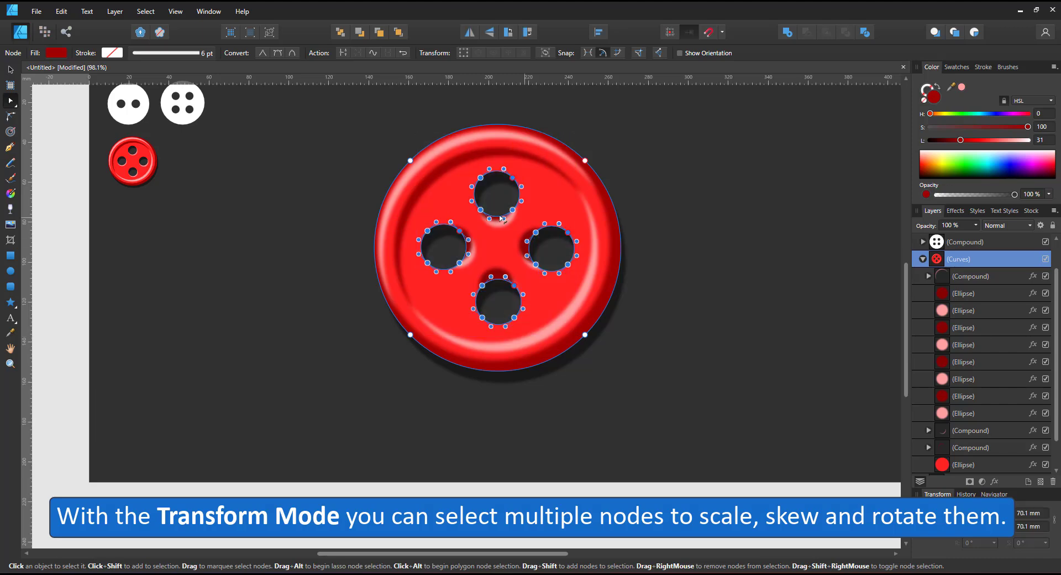
click(464, 53)
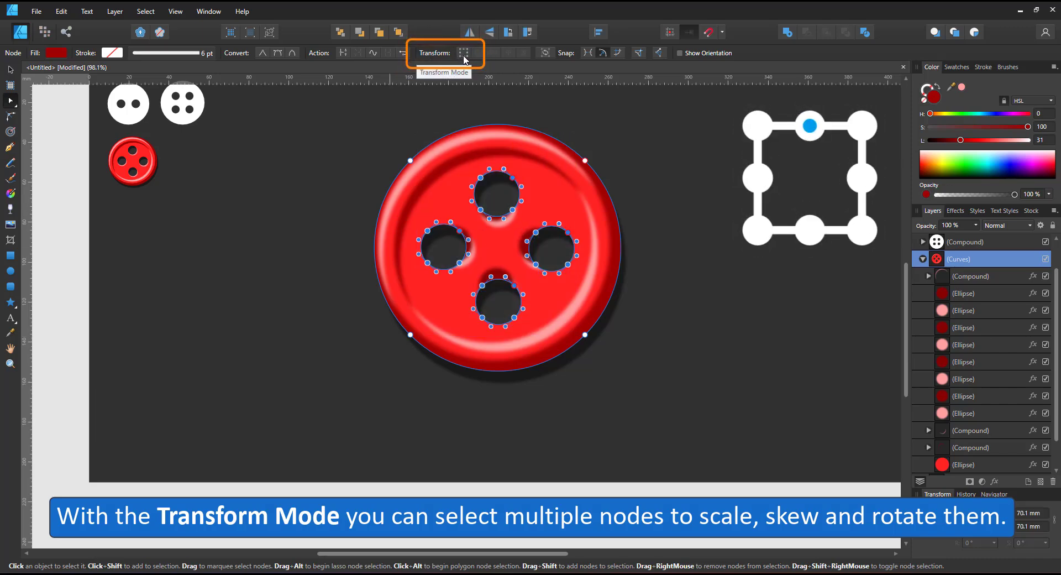
click(465, 53)
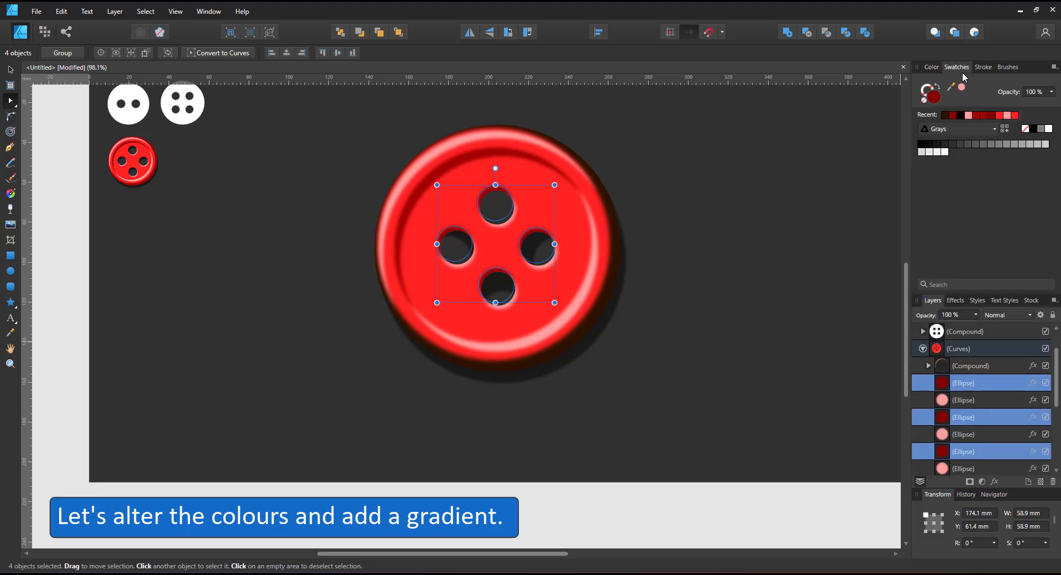
Recolour the rings in brown copper swatches and add a blurred shine spot on the rim
click(931, 67)
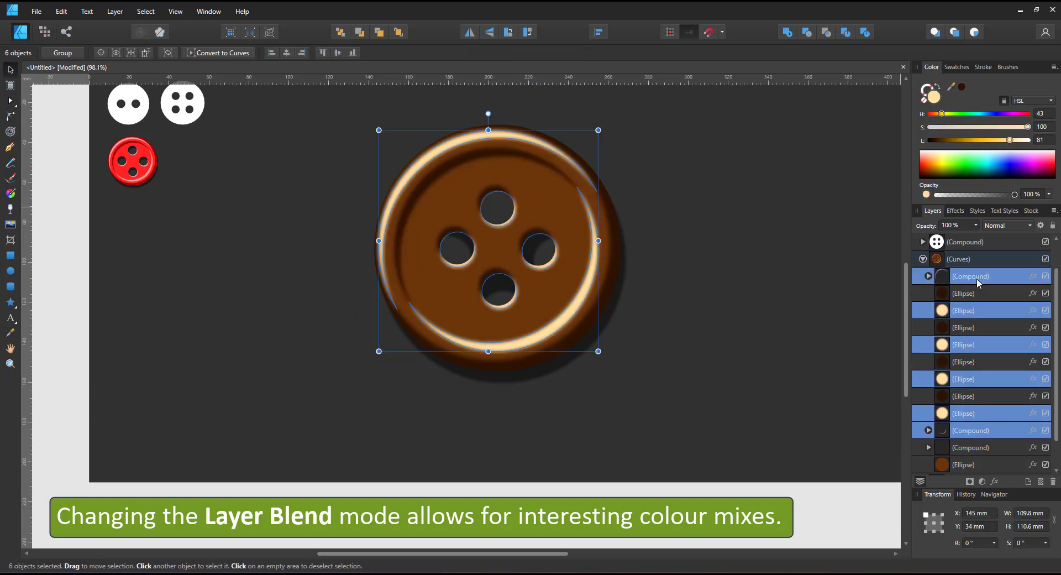
click(1006, 225)
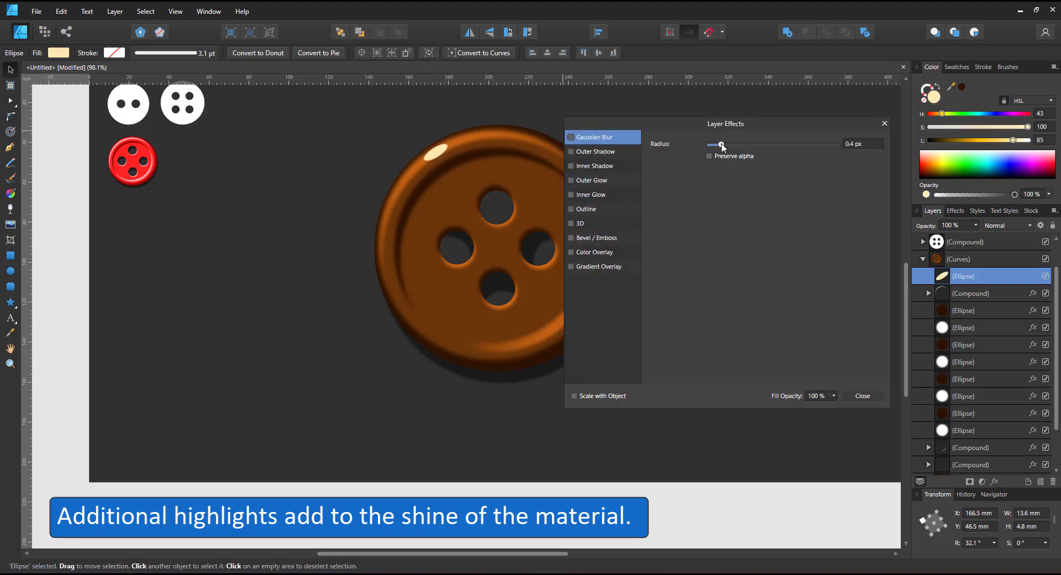
Finish blurring the shine highlight and drag the copper gradient's direction across the button
click(863, 396)
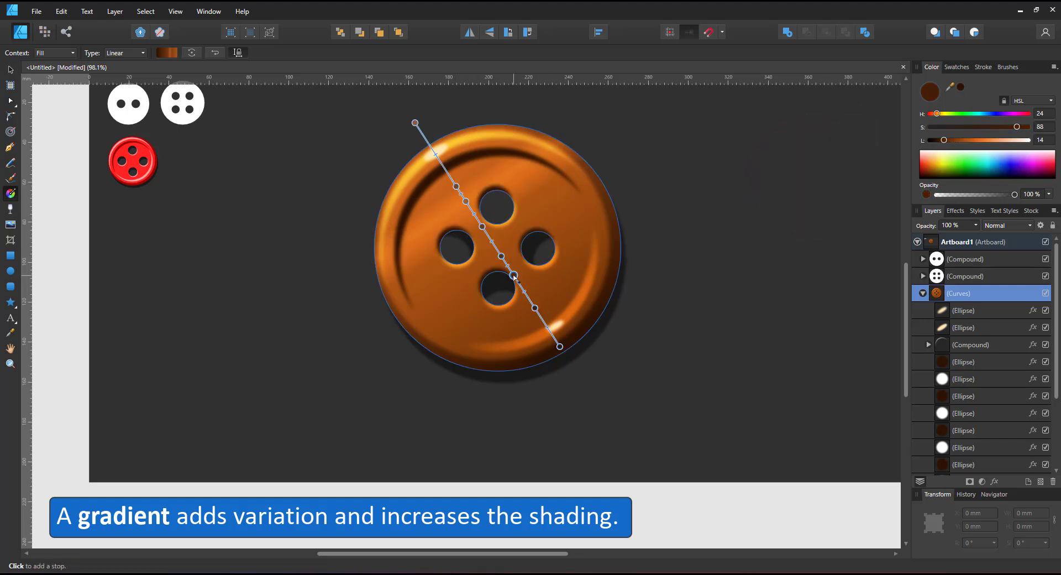
drag(559, 347, 577, 344)
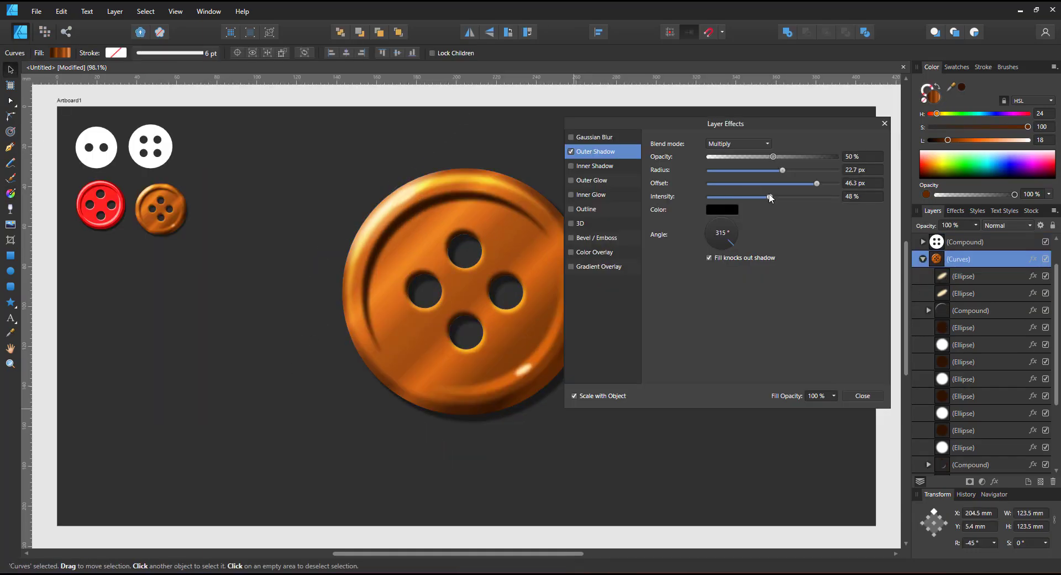
Finish the outer shadow, then drag Saturation Shift to -100% to turn the copy grey
click(862, 396)
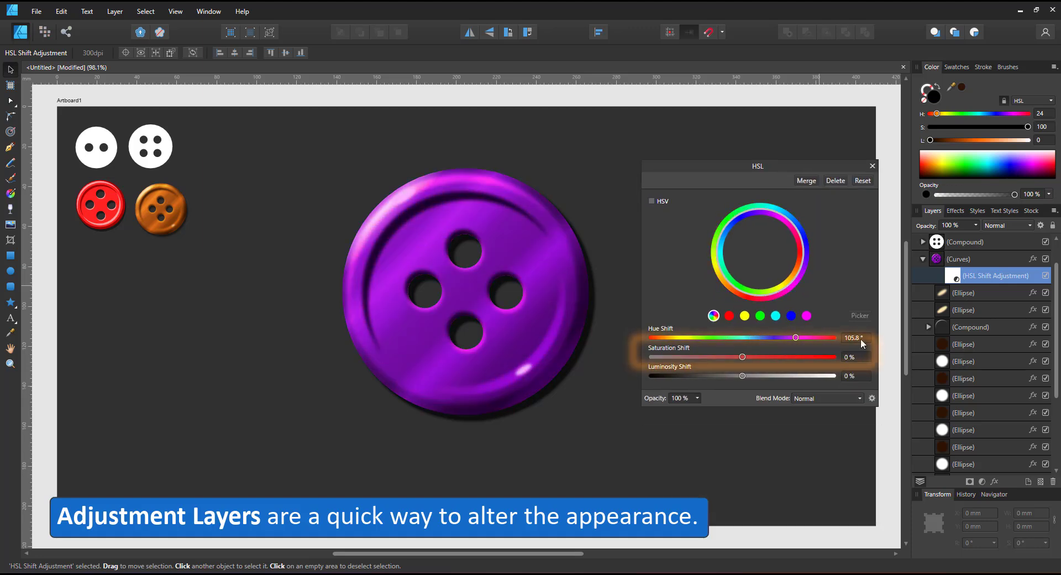
drag(742, 357, 652, 357)
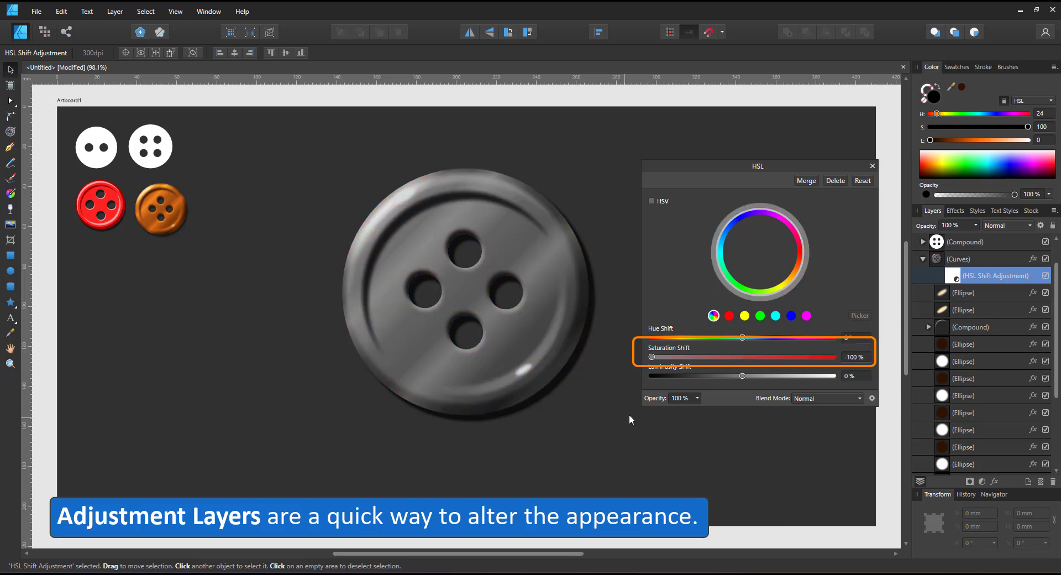
mouse_move(816, 202)
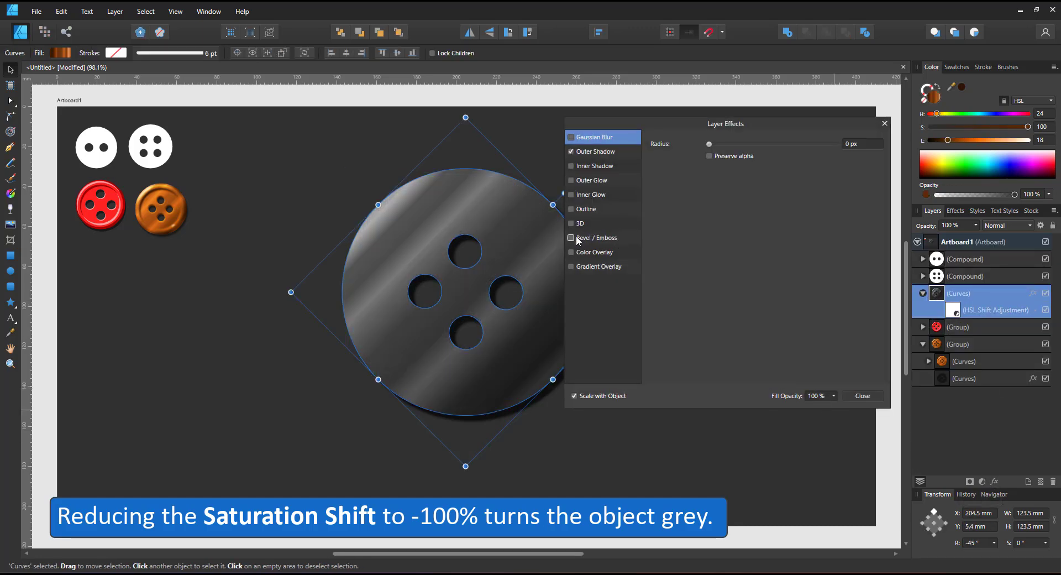
Enable Bevel/Emboss on the grey button and try the linear and other bevel profiles
click(597, 237)
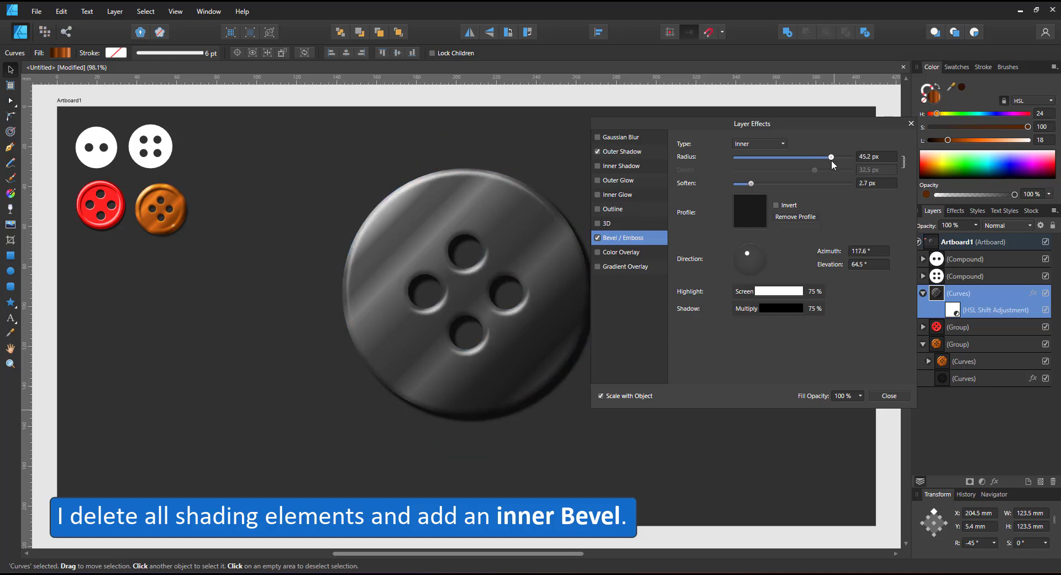
click(750, 211)
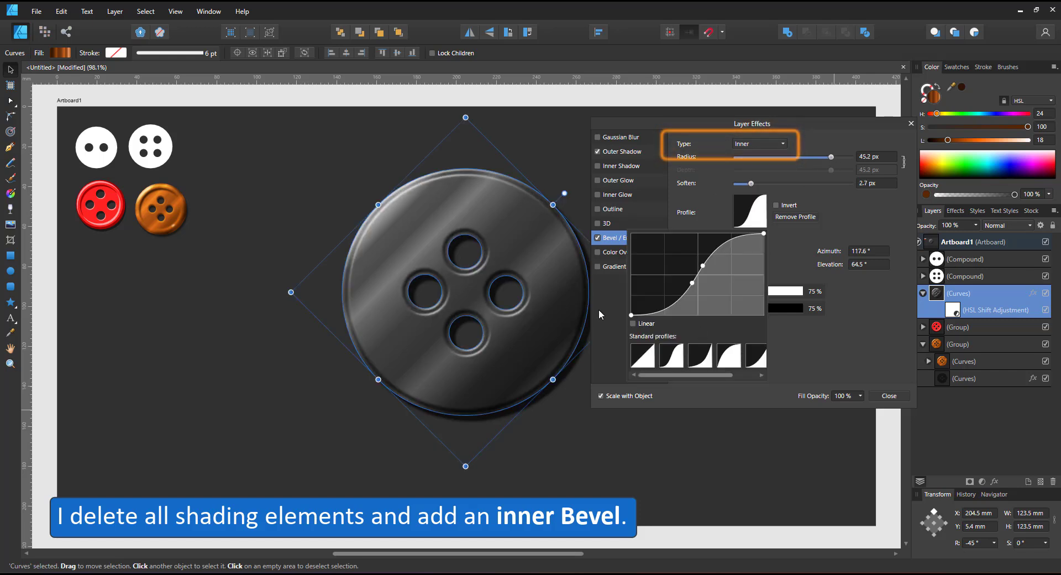
click(642, 355)
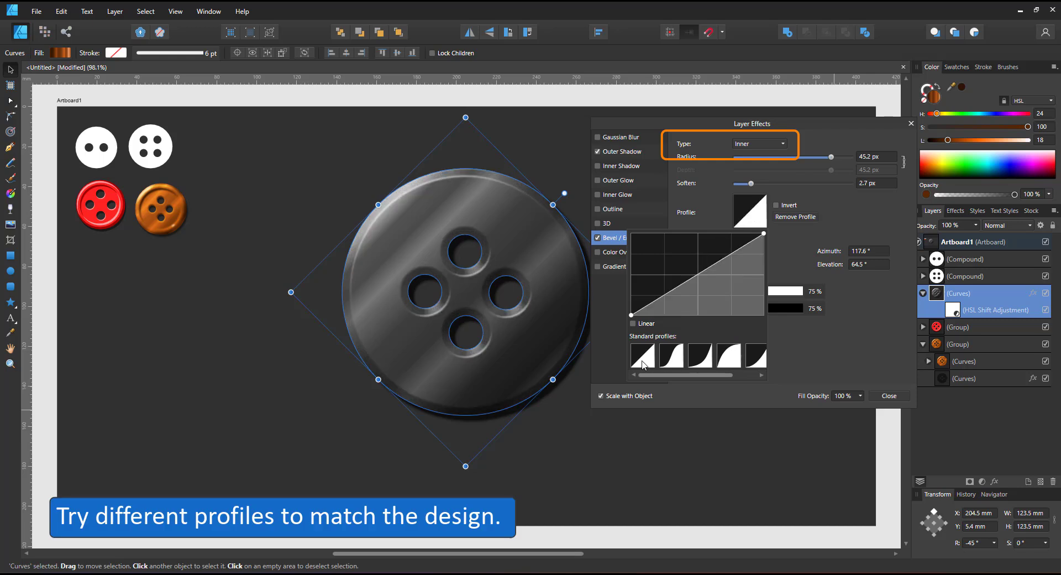
click(671, 356)
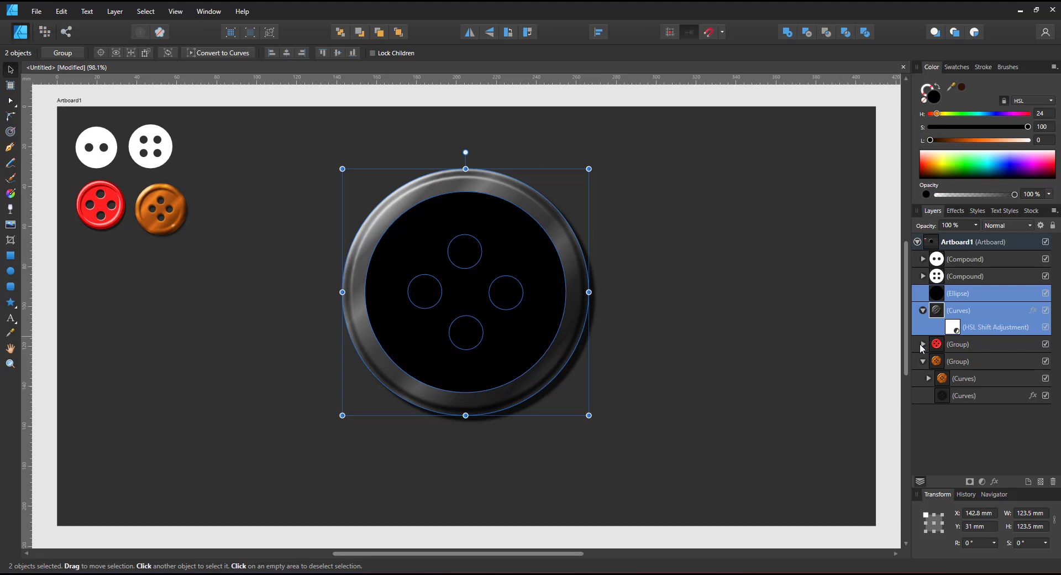
Copy the circle, swap its outer shadow for an inner shadow, and set Multiply blending
click(958, 293)
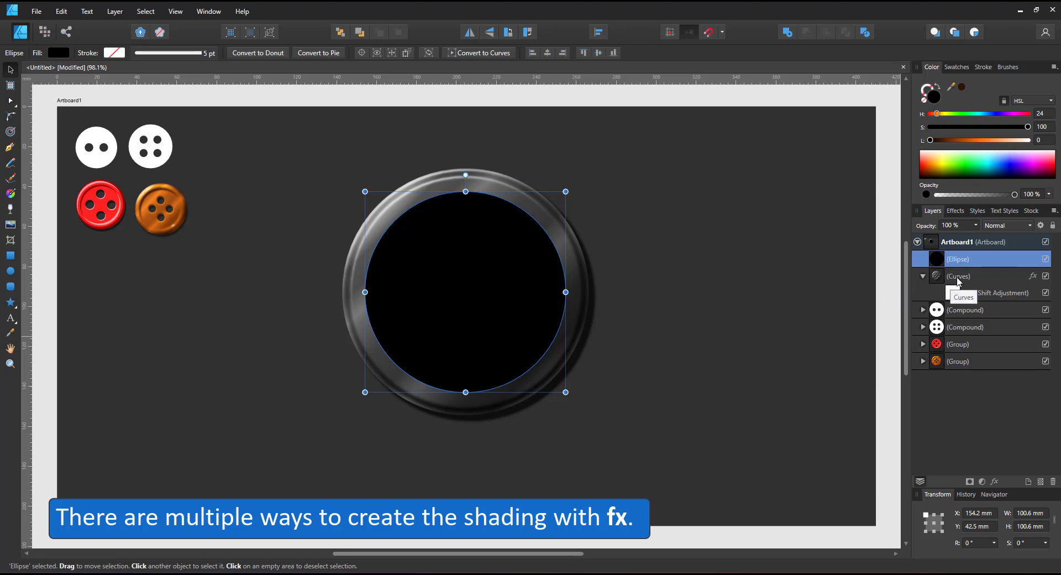
click(61, 11)
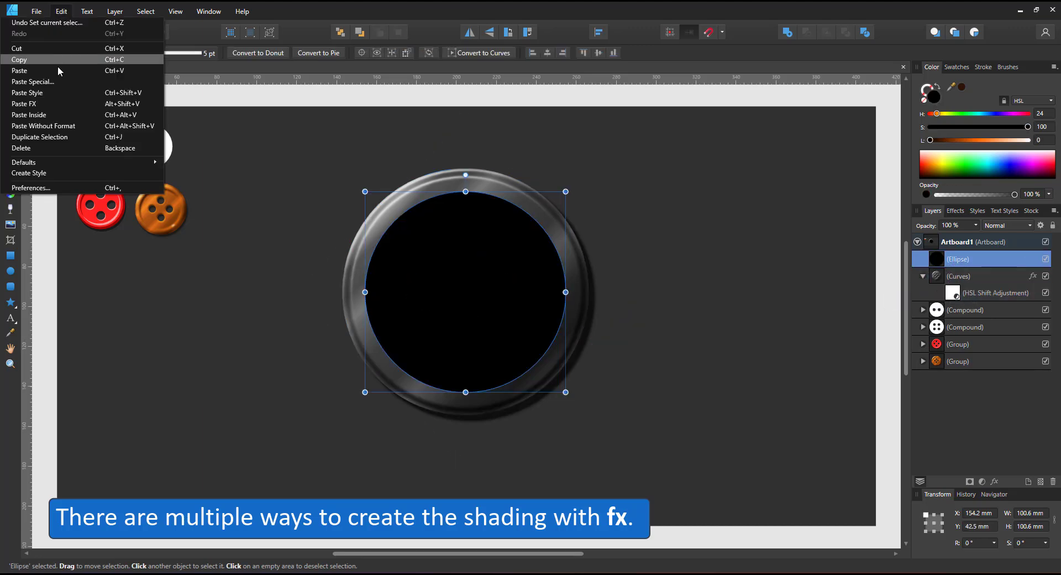
mouse_move(60, 33)
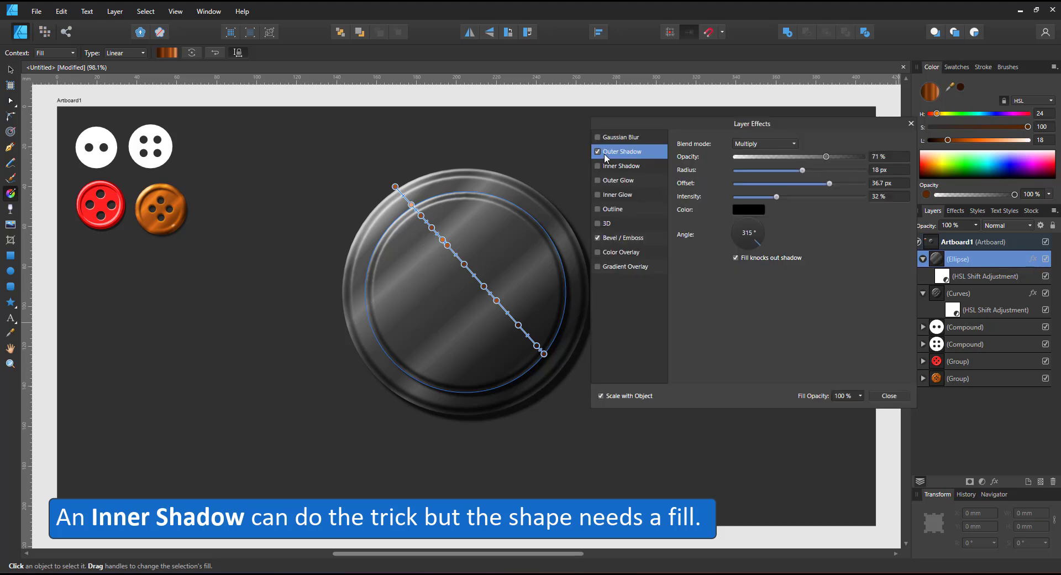
click(597, 151)
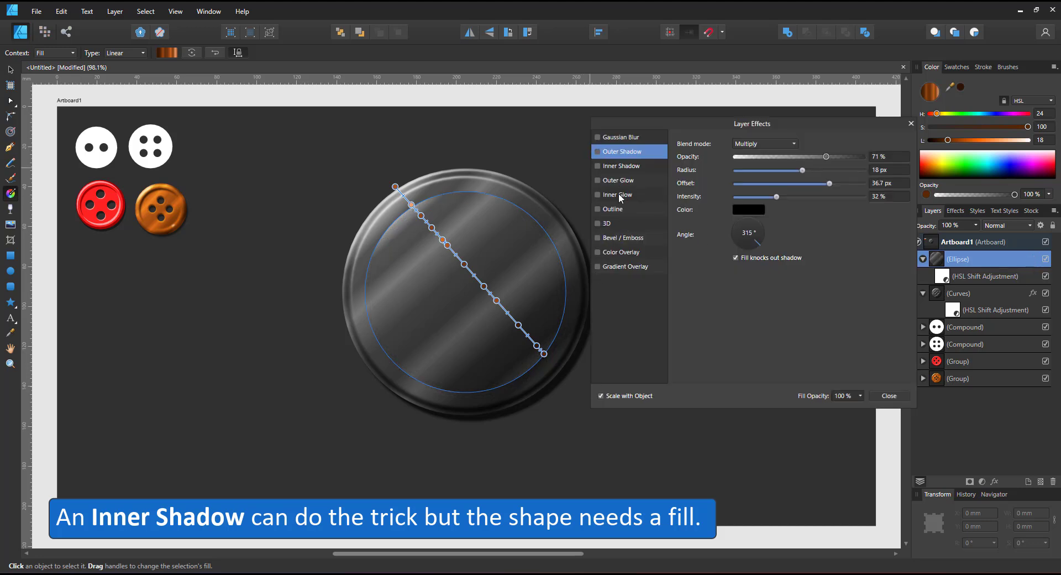
click(597, 166)
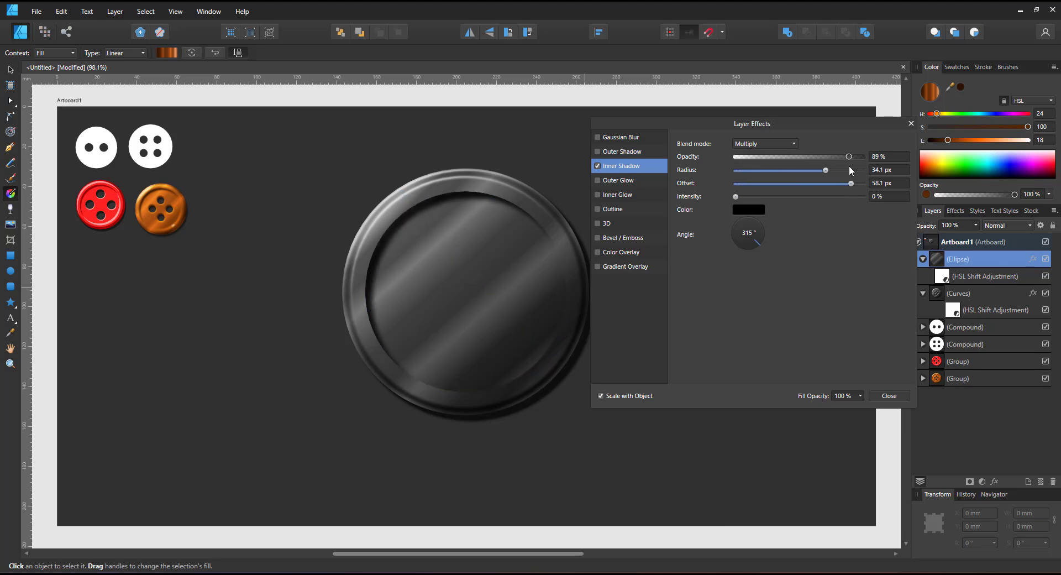
click(889, 395)
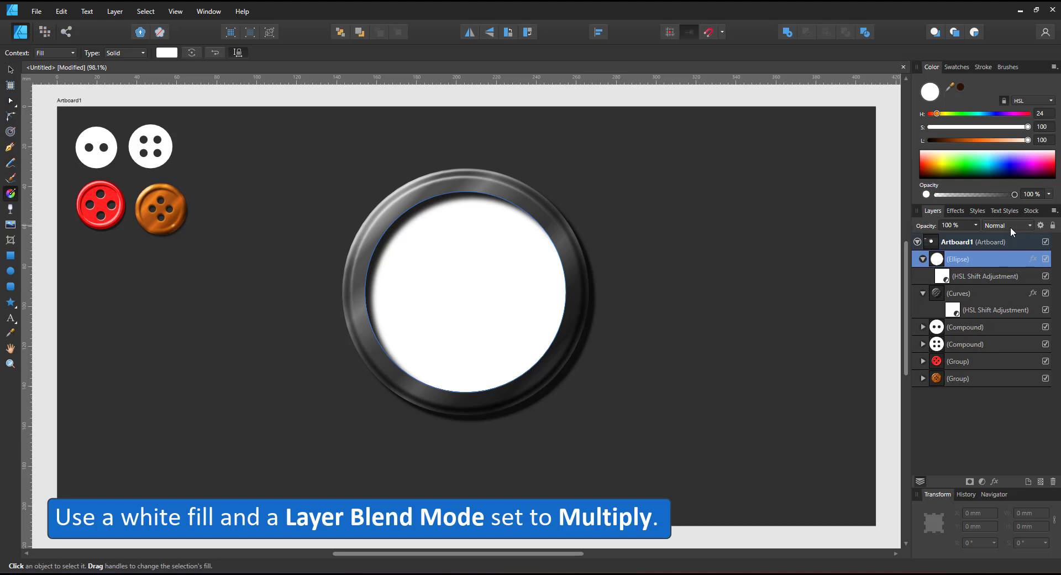
click(1008, 225)
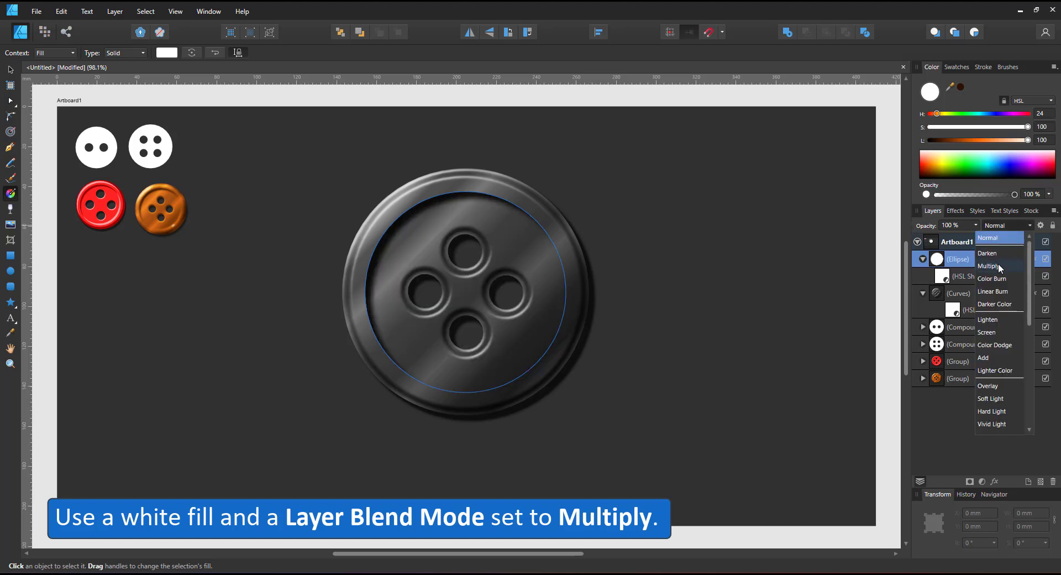
click(989, 266)
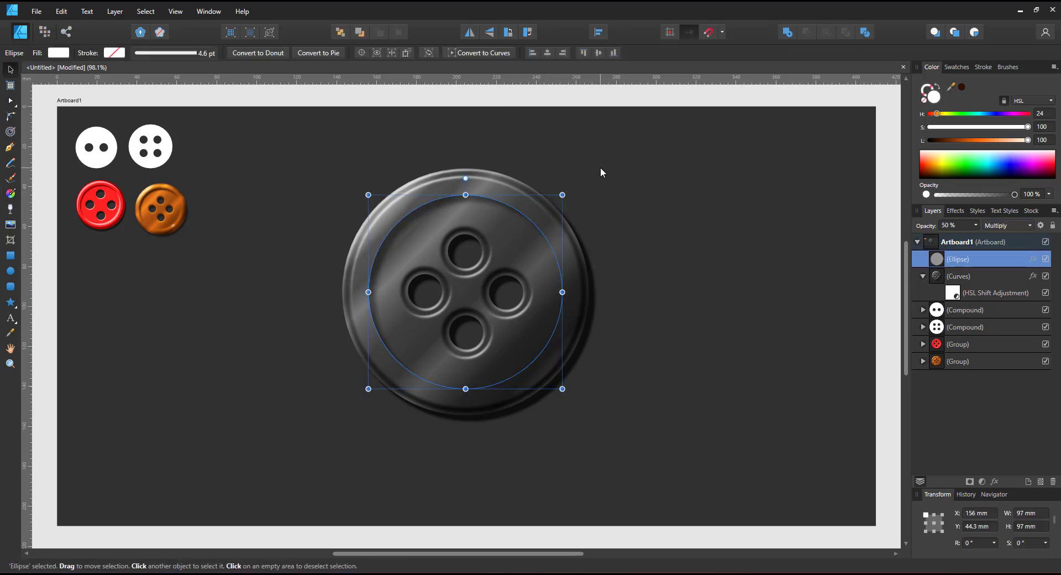
Tune the black circle's inner shadow strength, opacity and blend mode, and soften the lower circle
click(1035, 258)
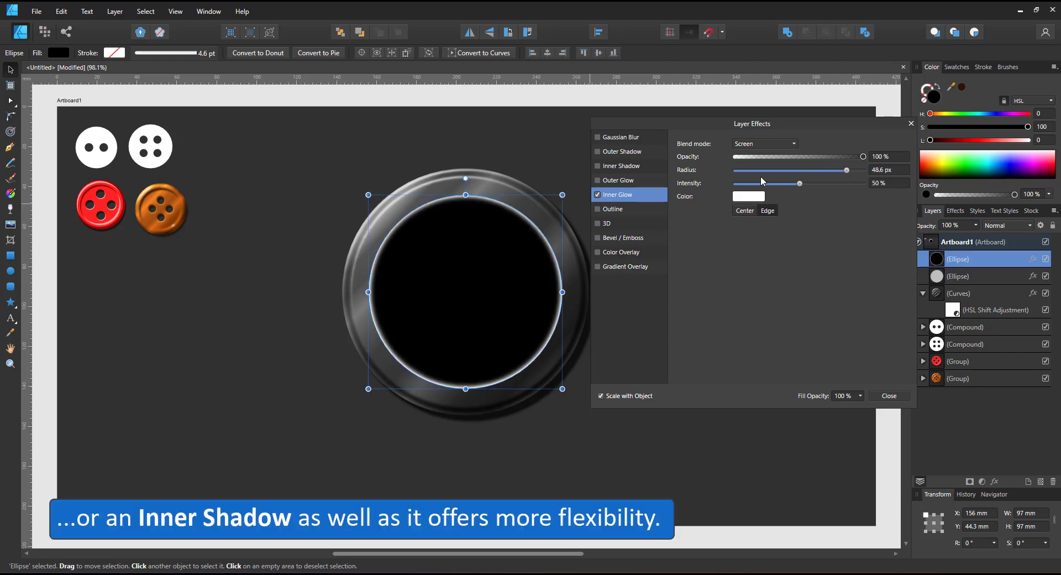
click(620, 166)
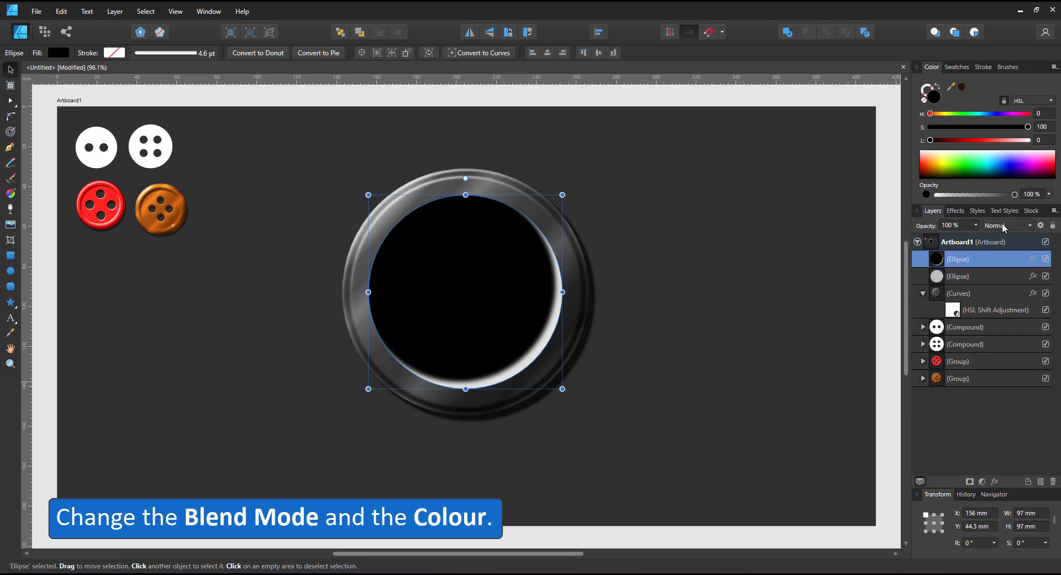
click(1008, 225)
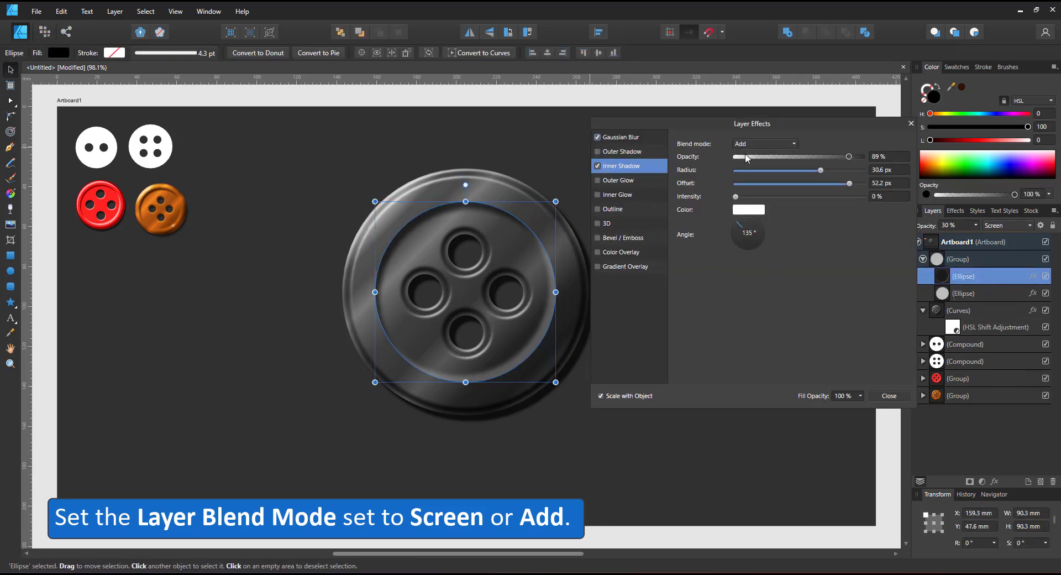
click(620, 138)
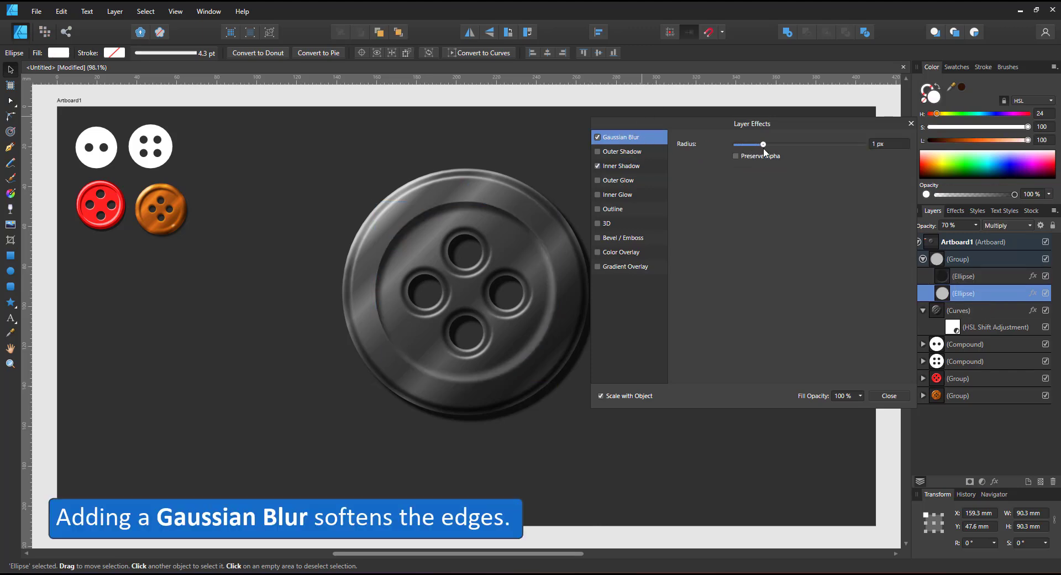
click(888, 395)
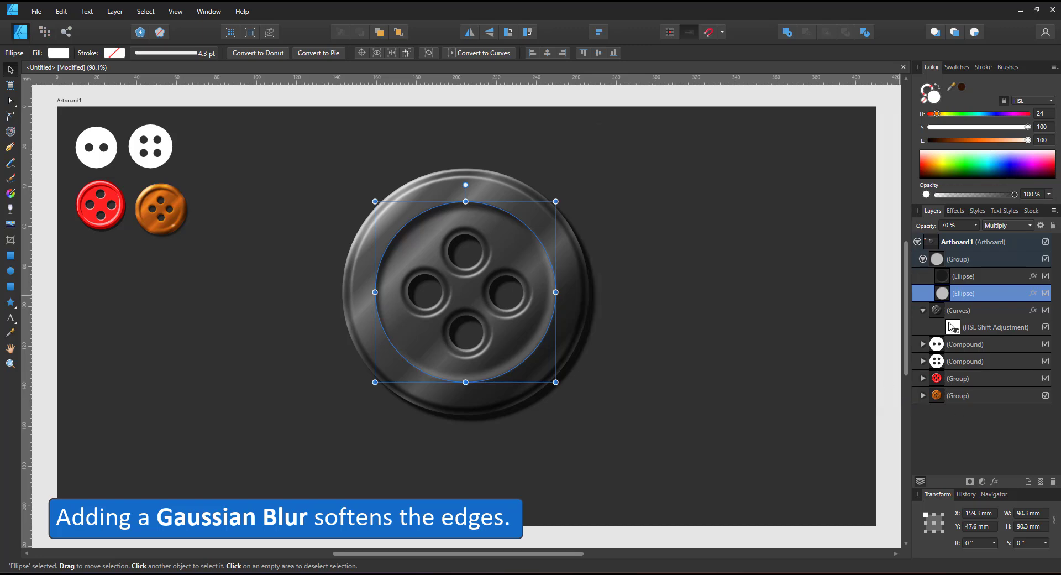
click(1001, 327)
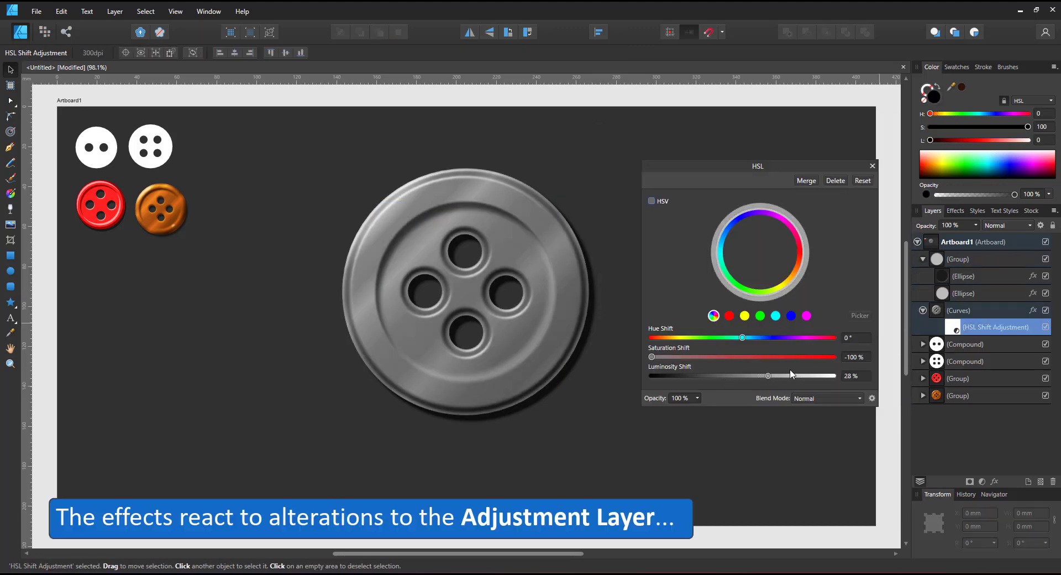
Brighten the button to silver with the HSL adjustment and reselect the Move Tool
click(958, 310)
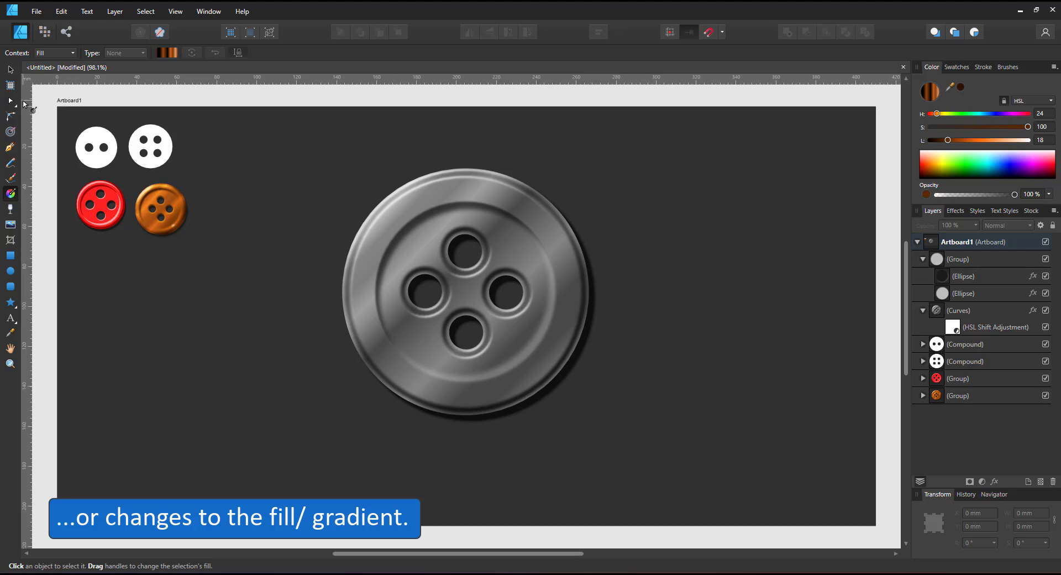
click(959, 259)
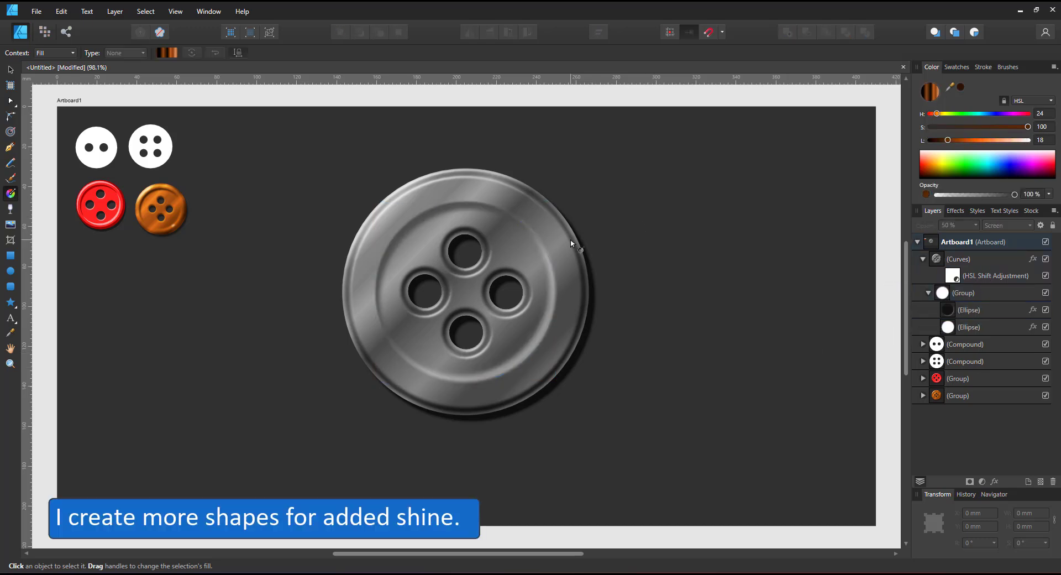
Draw a white highlight ellipse and give it a Gaussian Blur in Layer Effects
click(922, 258)
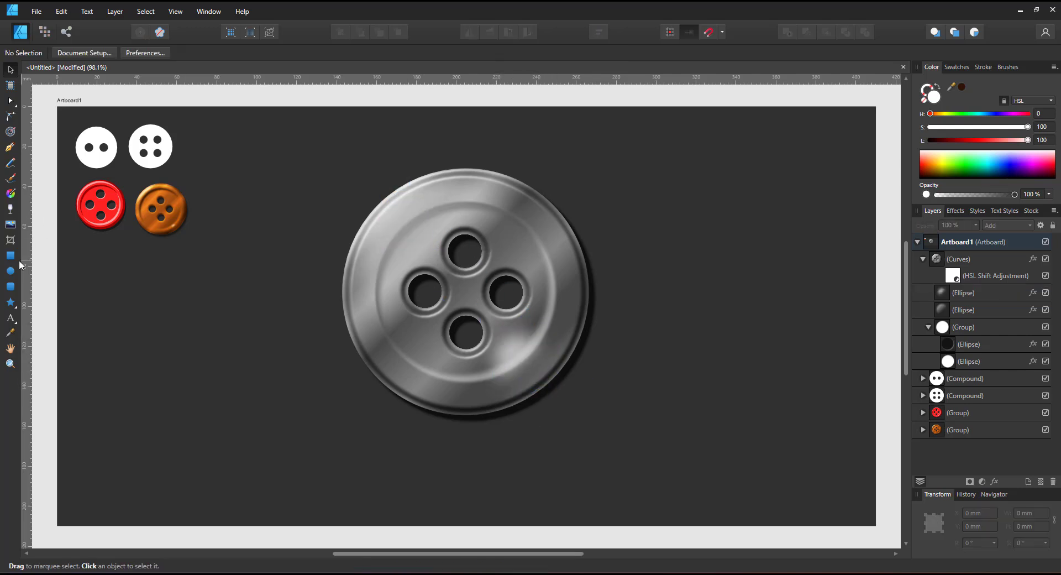
click(399, 210)
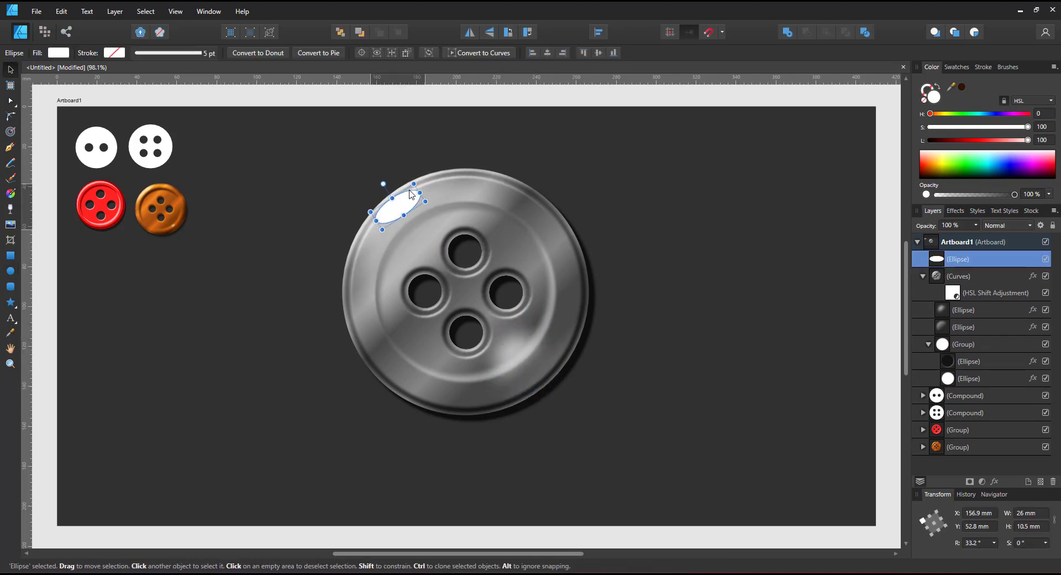
click(1033, 259)
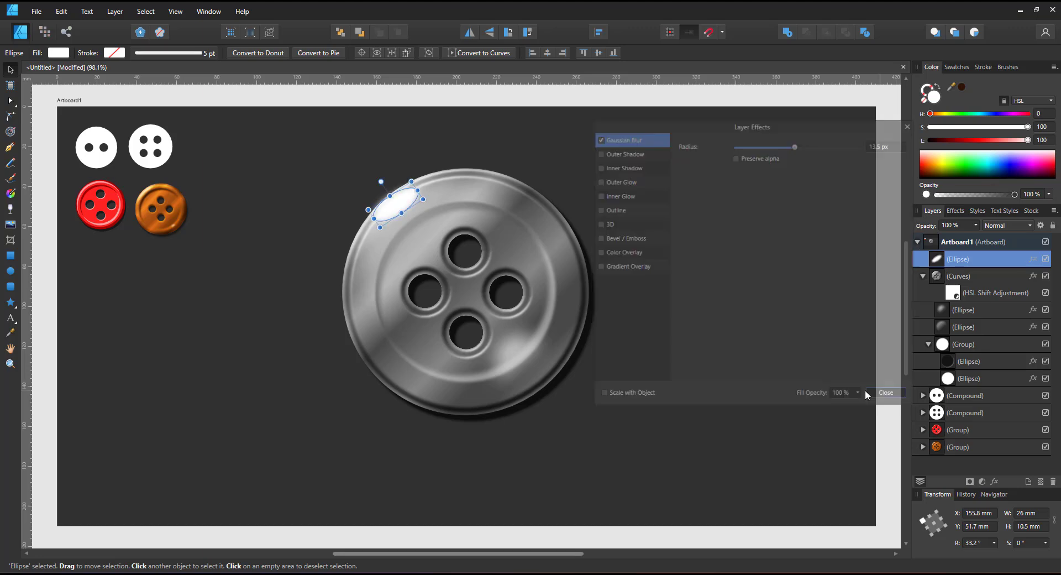
click(10, 303)
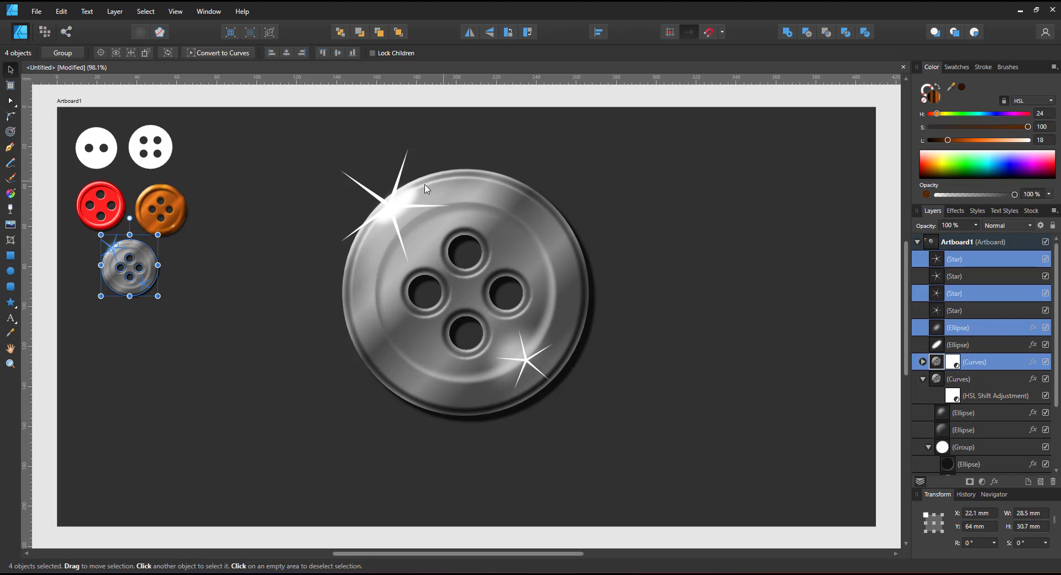
Select a highlight ellipse and adjust its effects while recolouring the button copper
click(305, 147)
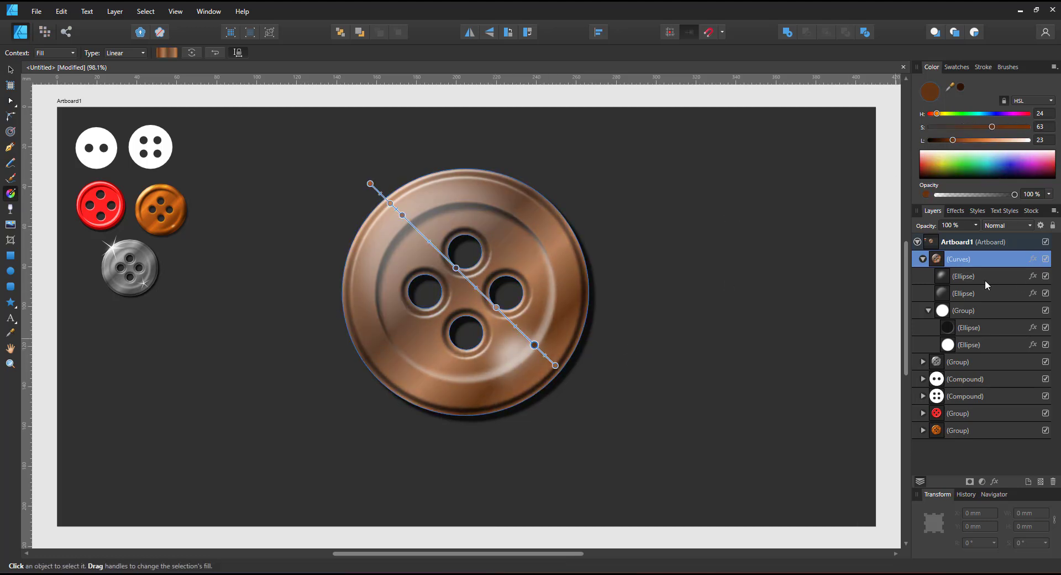
click(1008, 225)
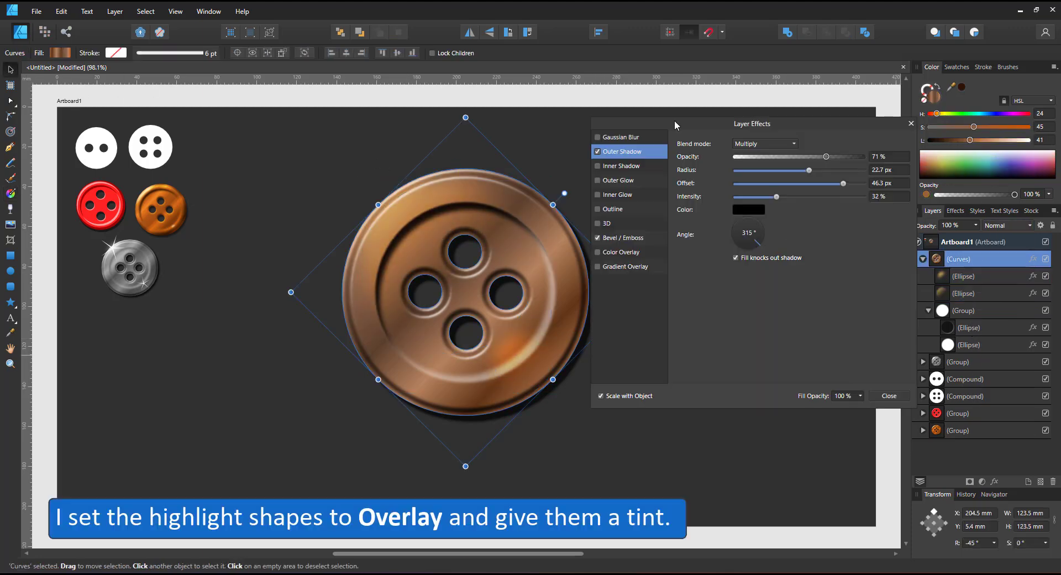
click(621, 238)
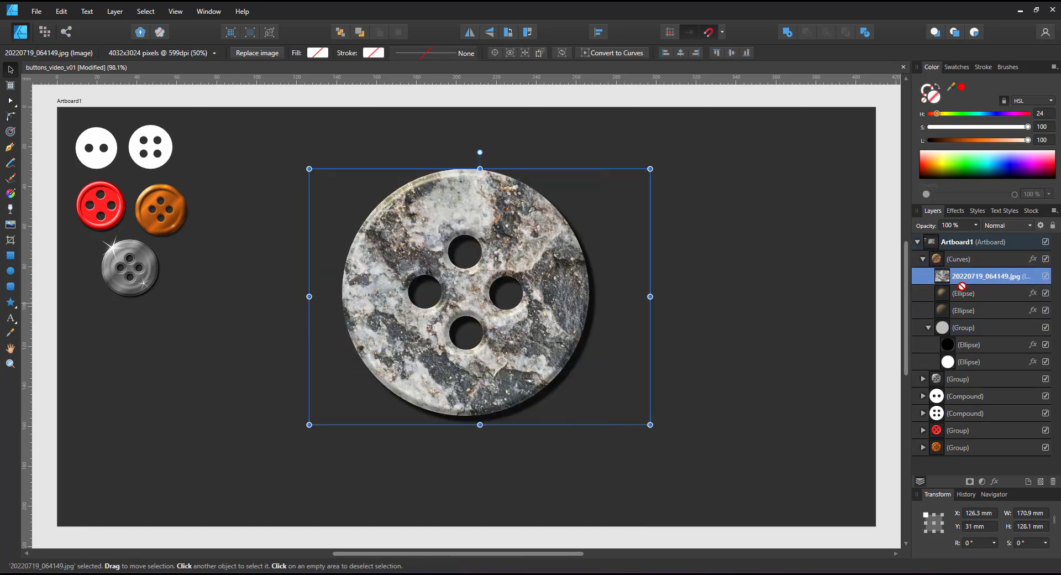
Select the stone texture layer and preview Difference and other blend modes on it
click(1008, 225)
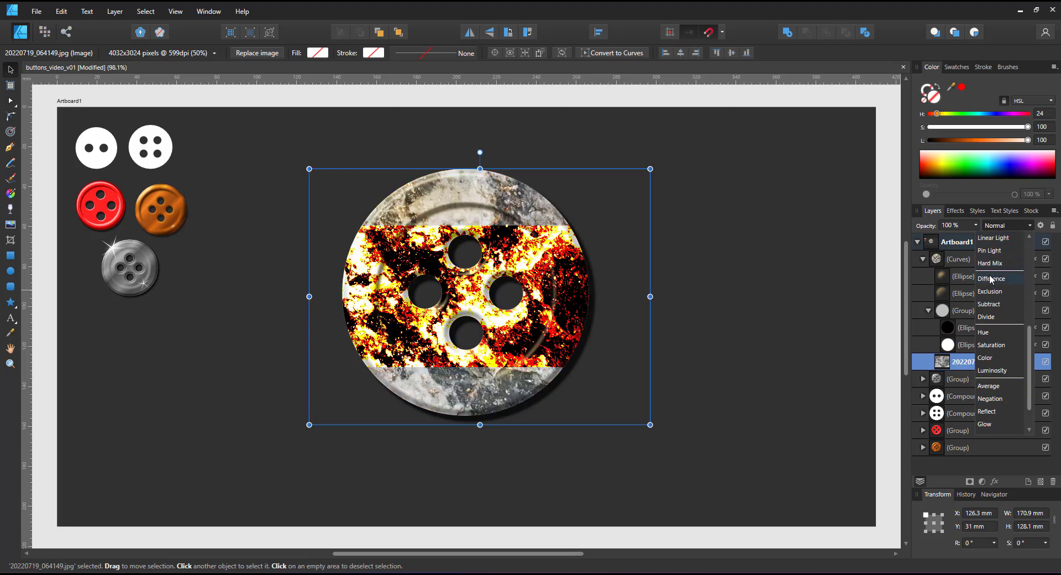
click(983, 331)
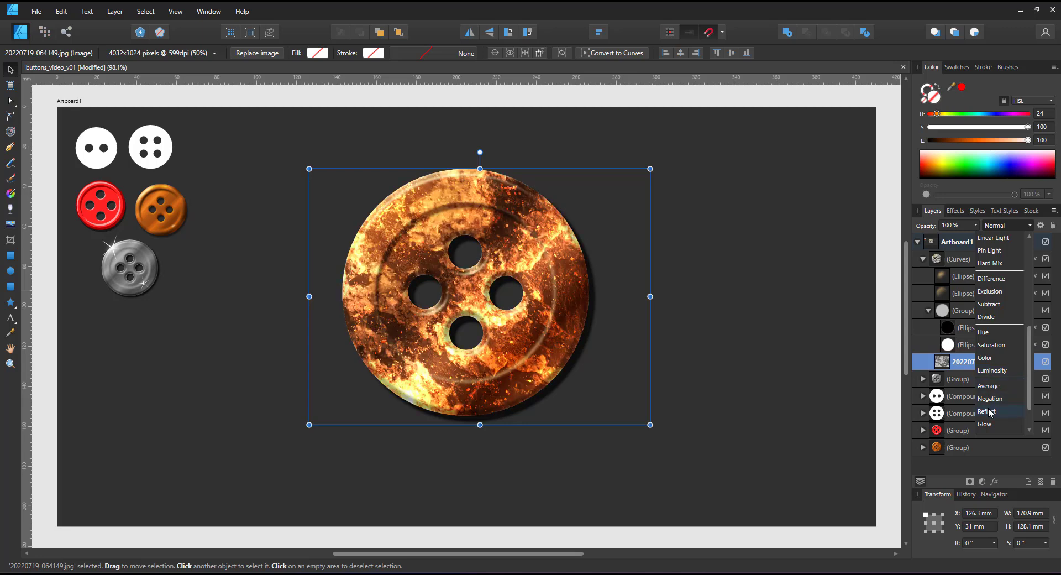
click(986, 423)
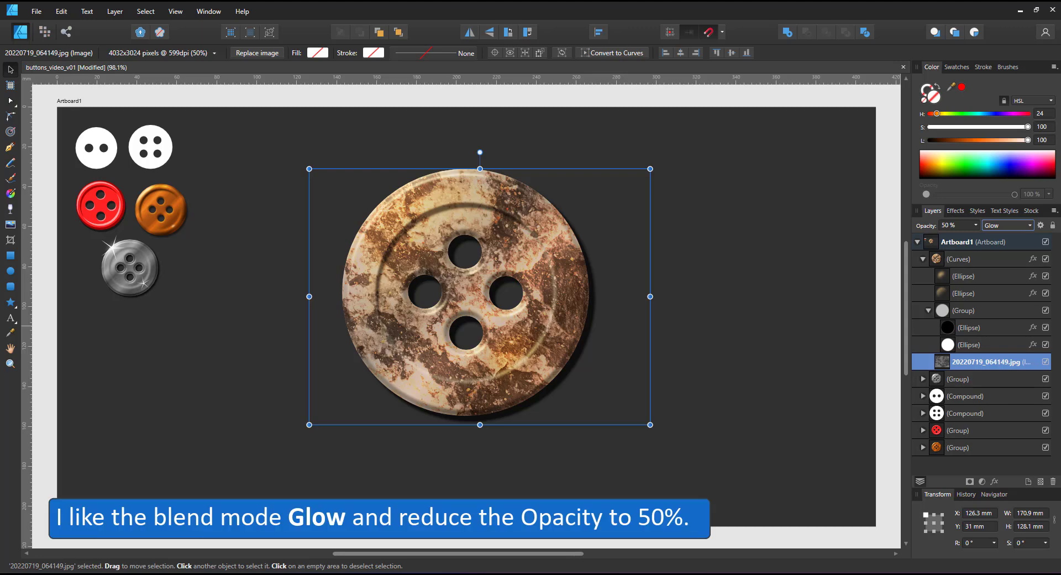
Place a second texture, nest it inside the button, and reshape its Curves adjustment
click(256, 53)
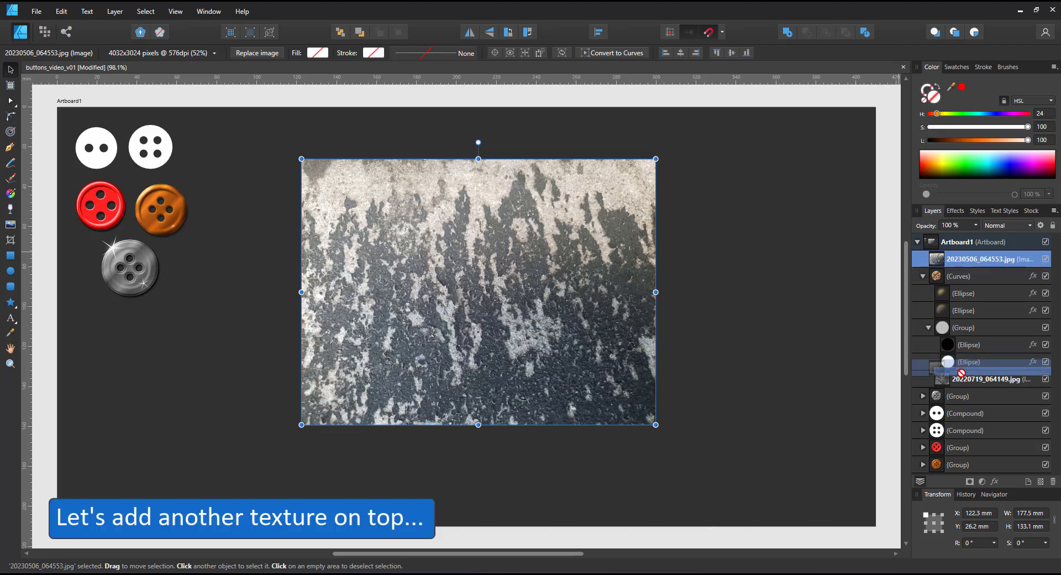
click(1007, 225)
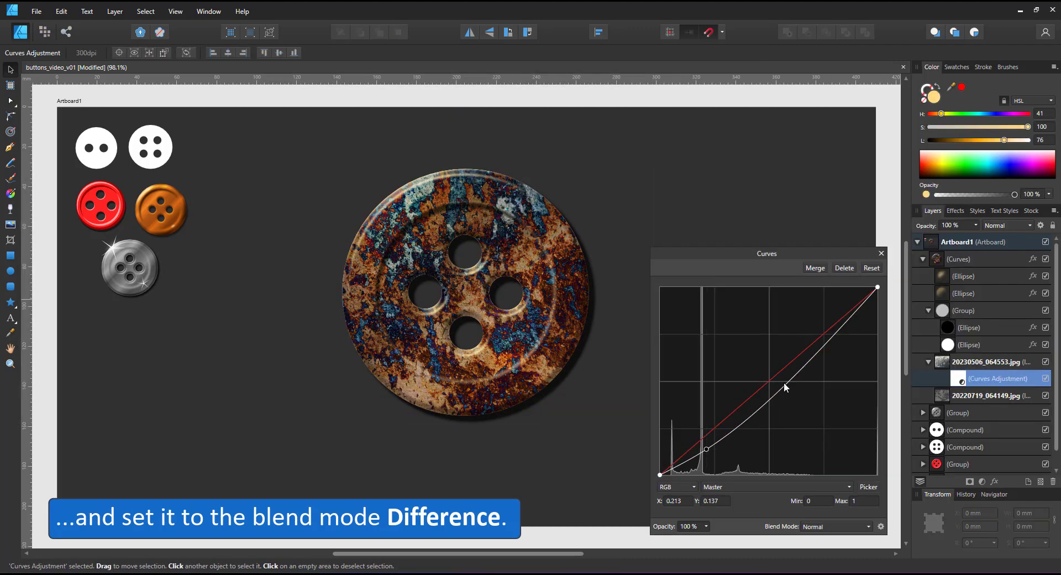
click(881, 254)
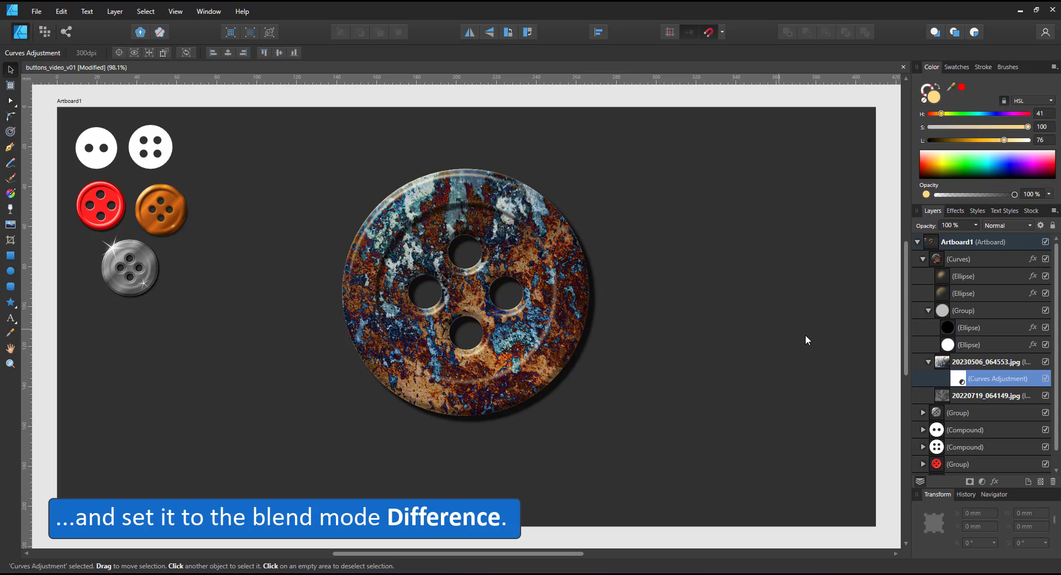
click(990, 361)
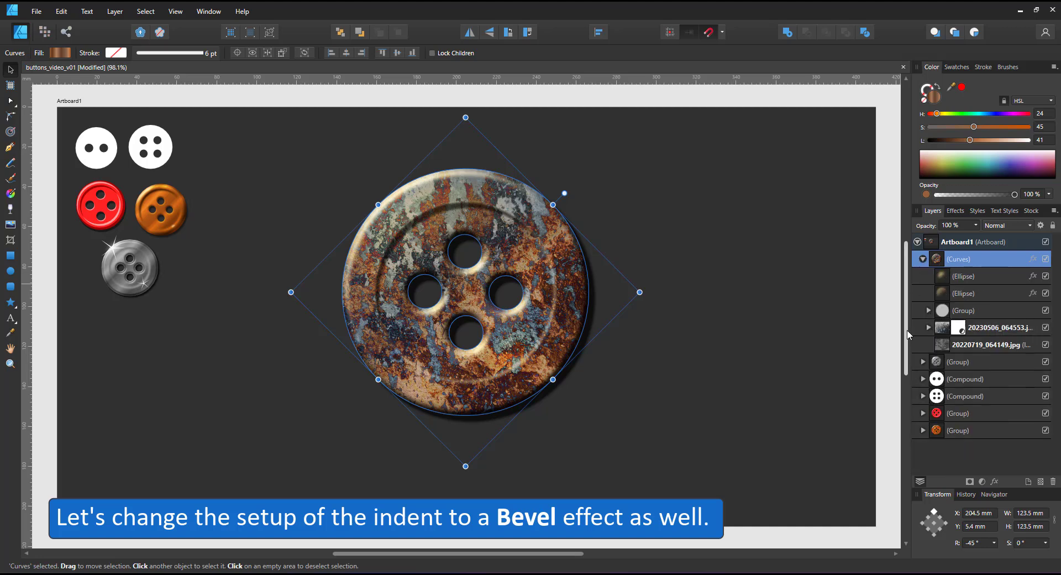
Expand the inner-ring shading group and invert its bevel so the ring looks recessed
click(968, 327)
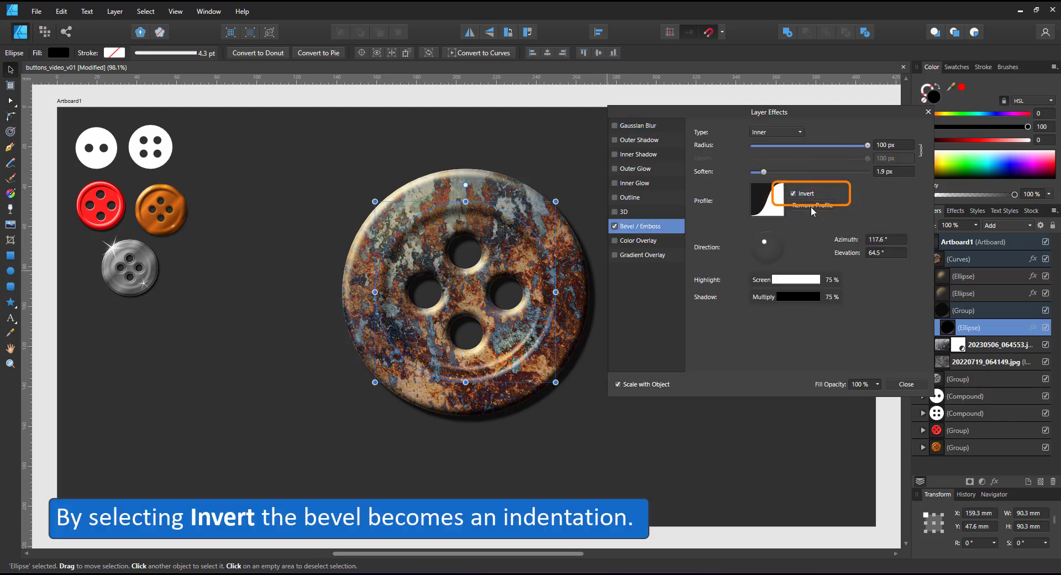
click(766, 202)
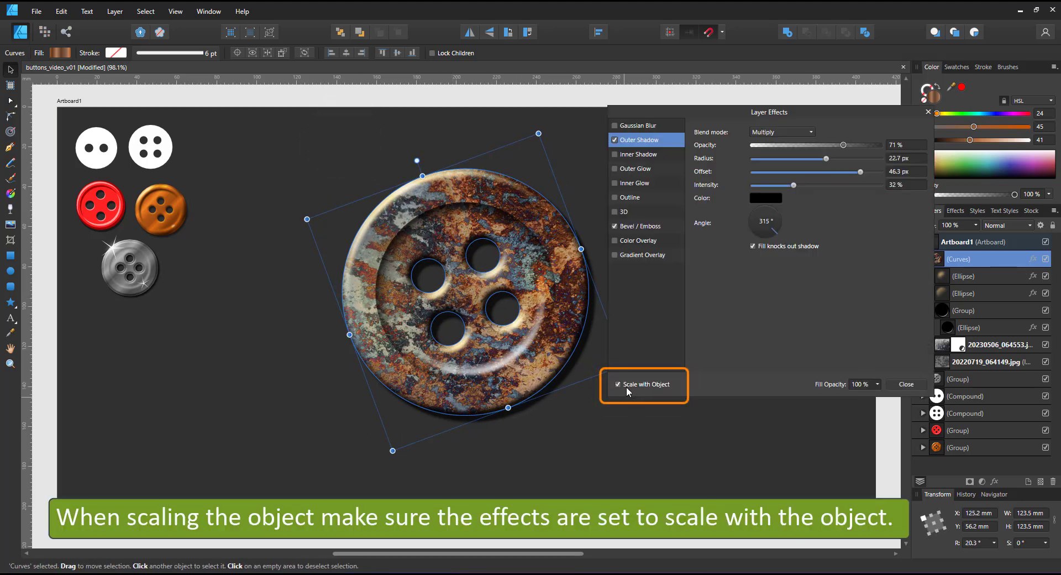
mouse_move(660, 392)
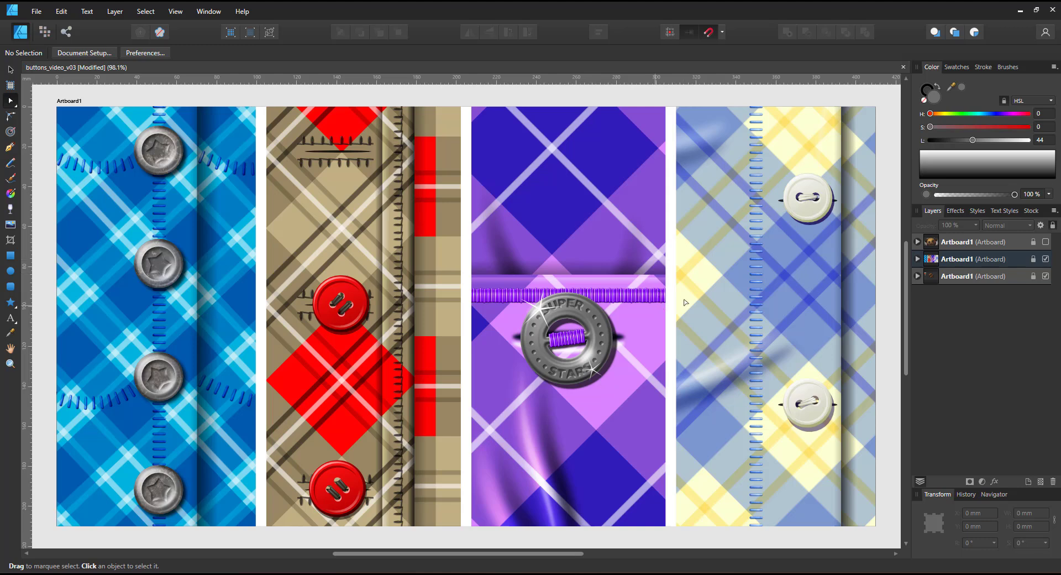
mouse_move(580, 274)
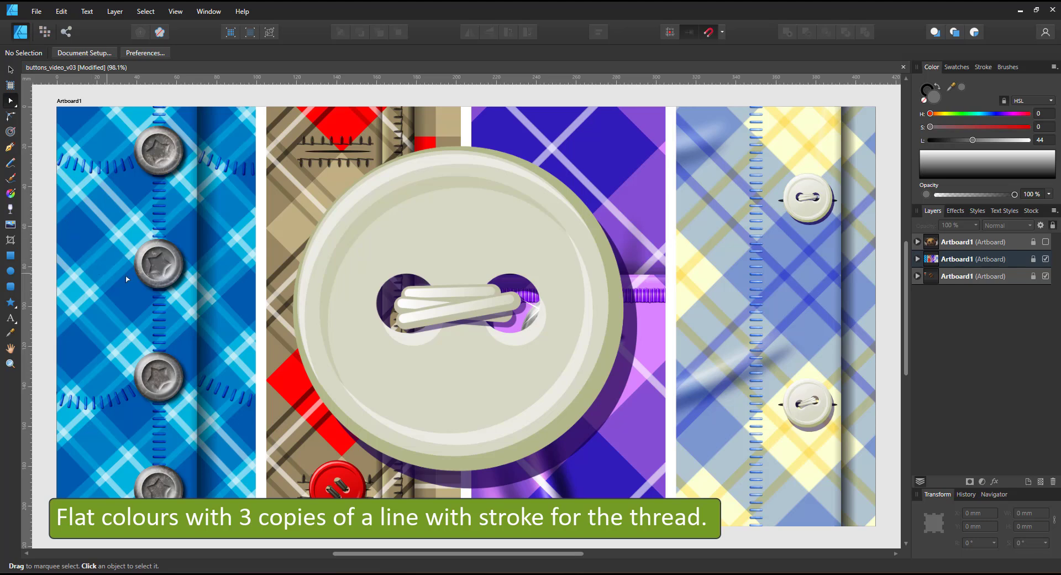
mouse_move(147, 213)
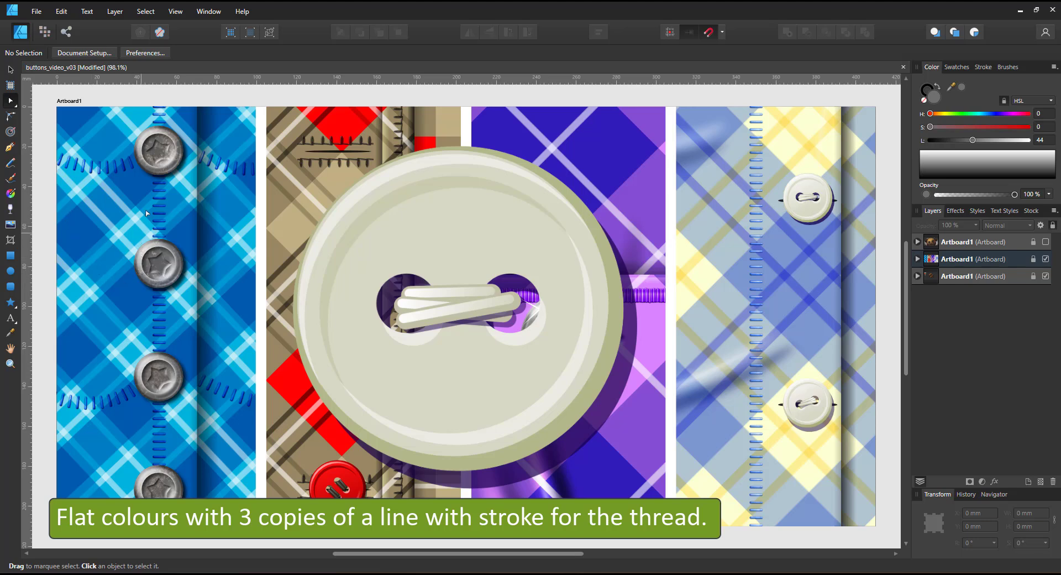
mouse_move(154, 191)
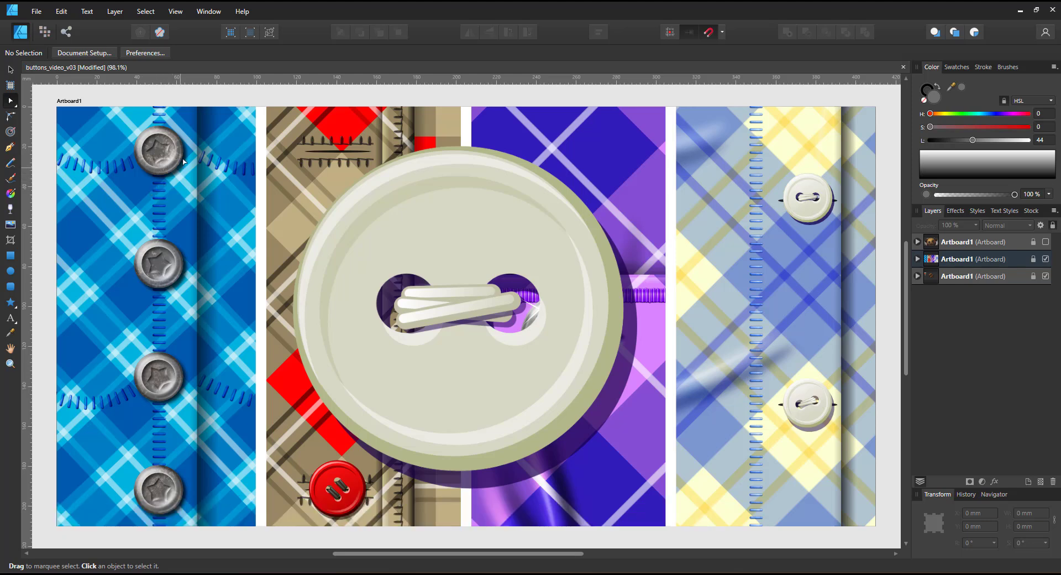
mouse_move(175, 149)
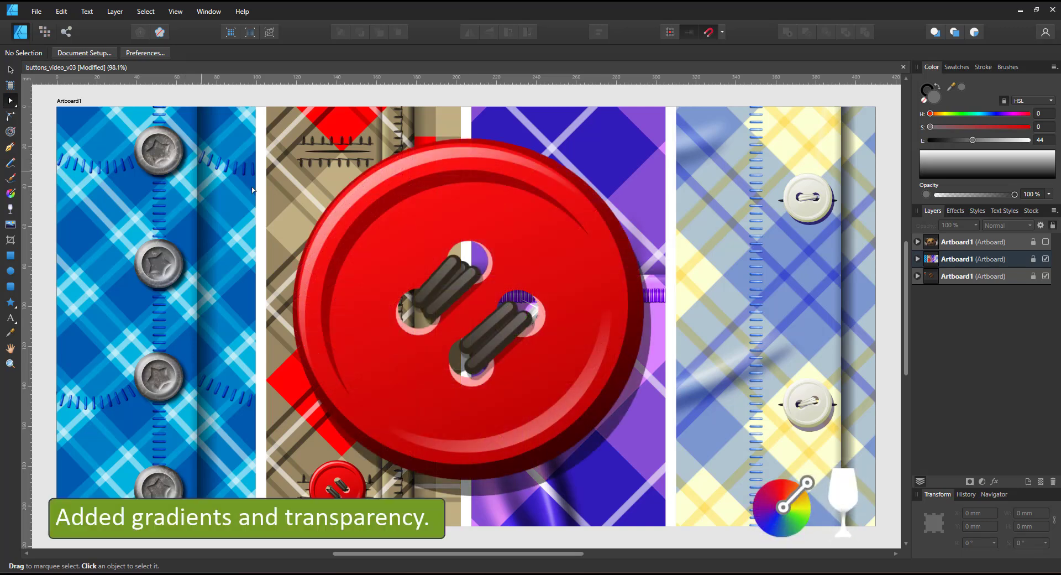
mouse_move(785, 331)
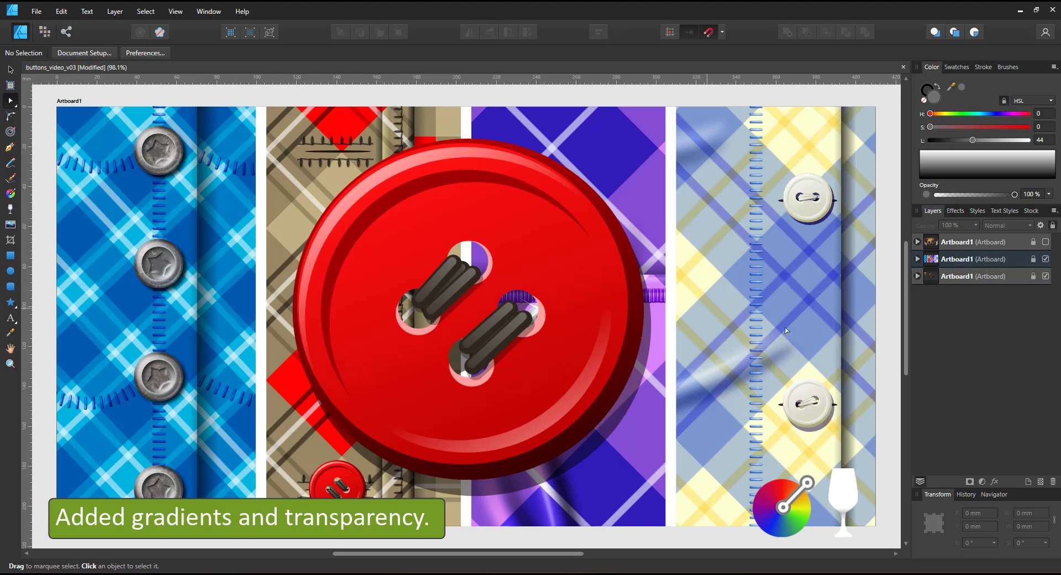
mouse_move(826, 331)
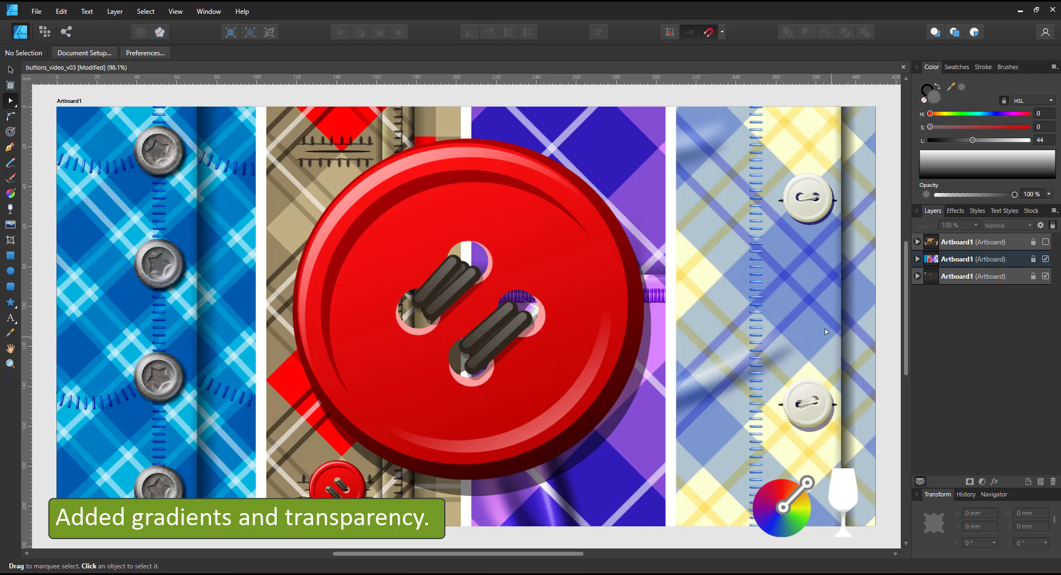
mouse_move(851, 314)
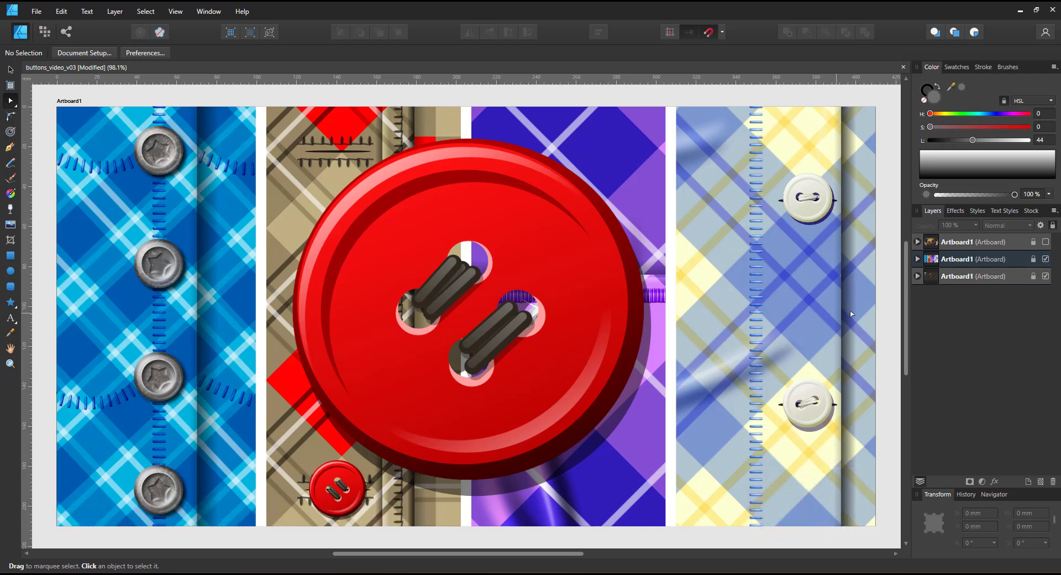
mouse_move(920, 289)
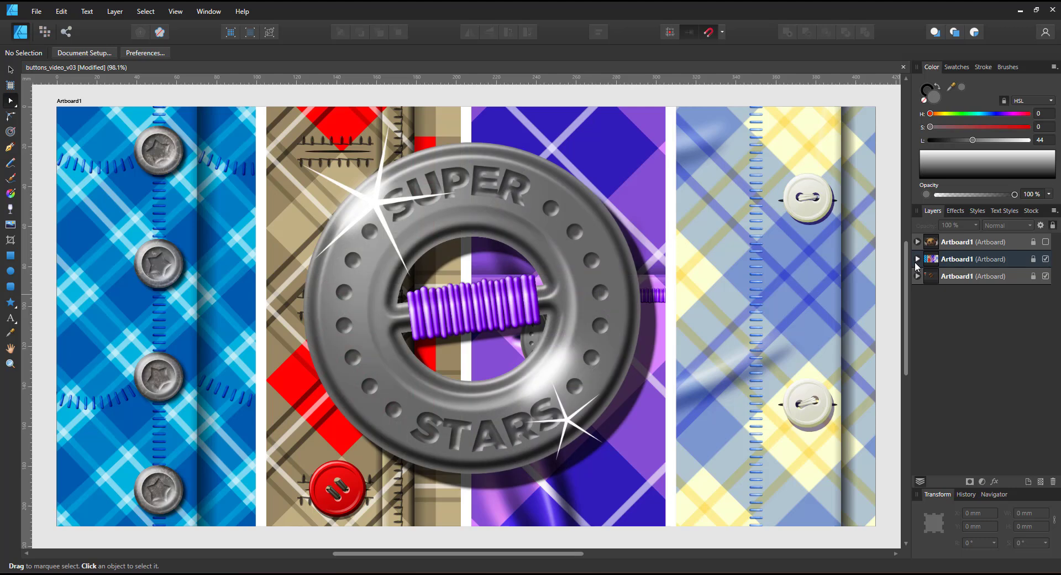
Expand the second Artboard1 in the Layers panel to show its nested groups and curves
click(917, 259)
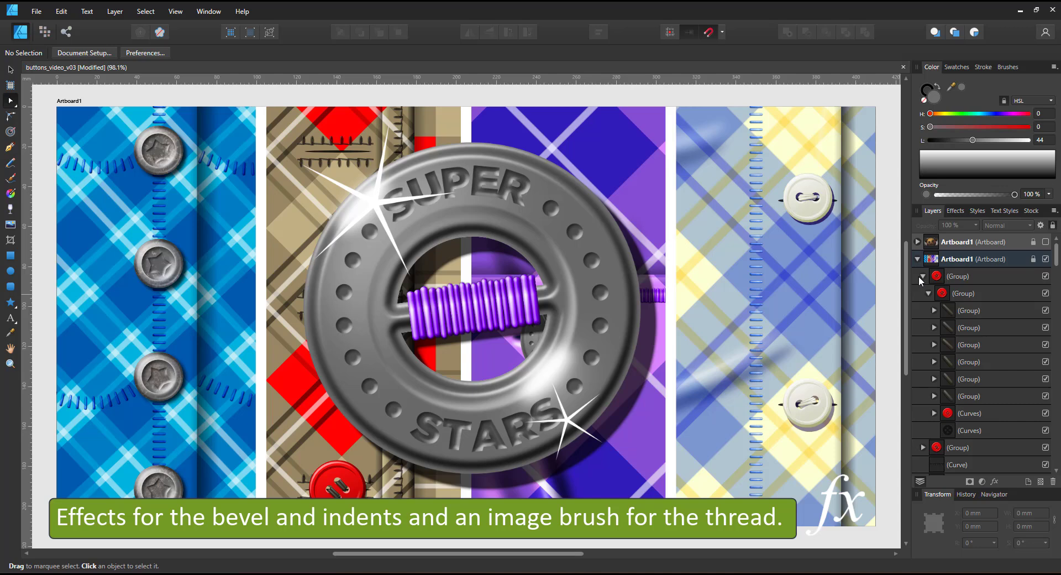
mouse_move(925, 289)
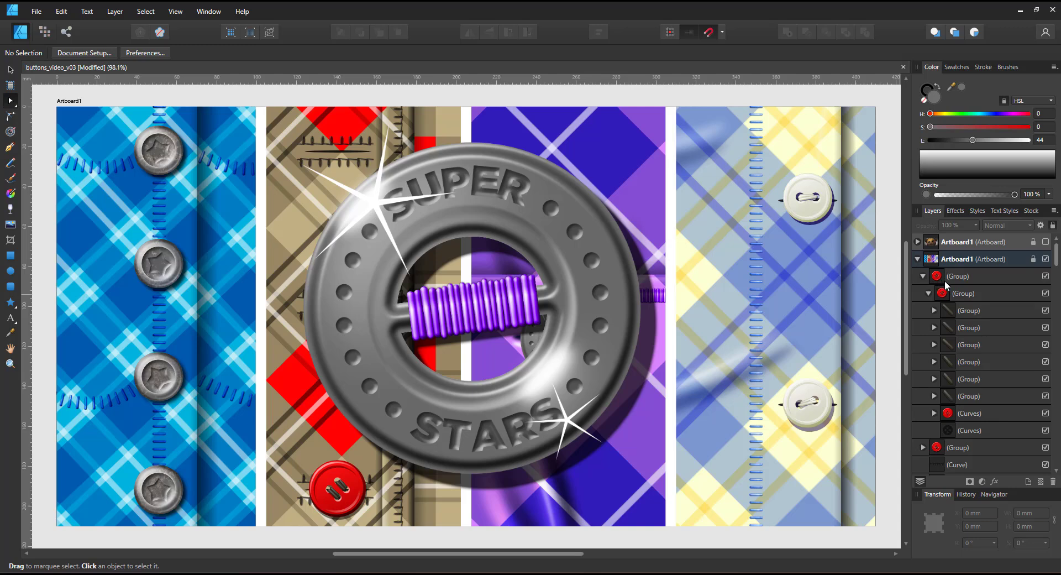
mouse_move(940, 280)
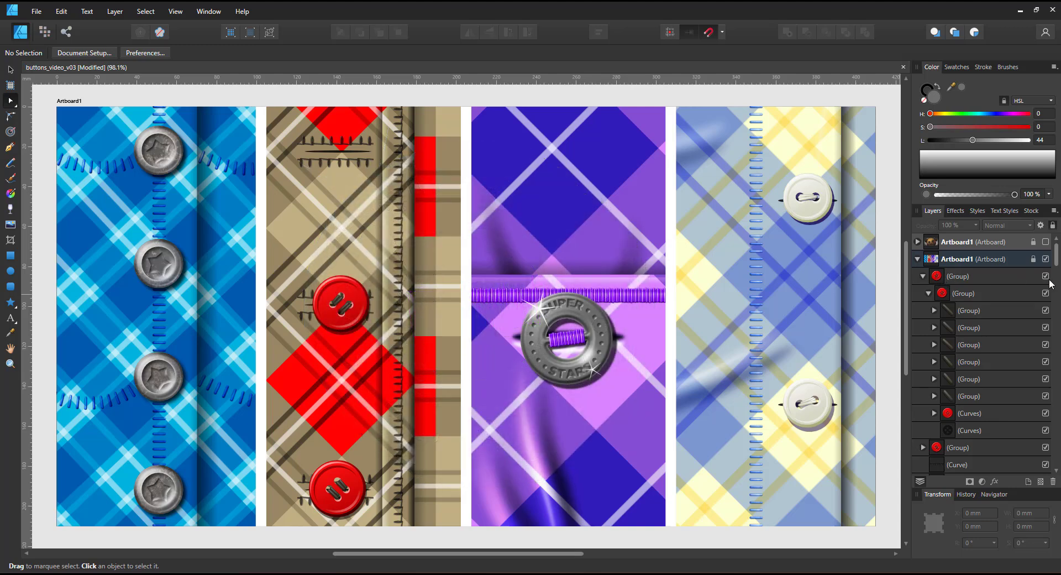
mouse_move(986, 277)
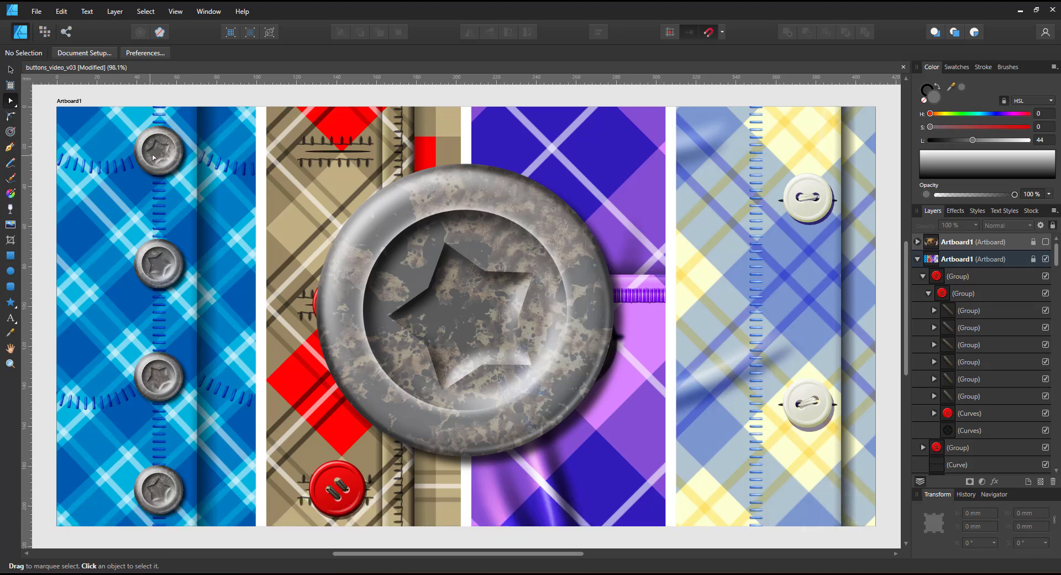
mouse_move(162, 150)
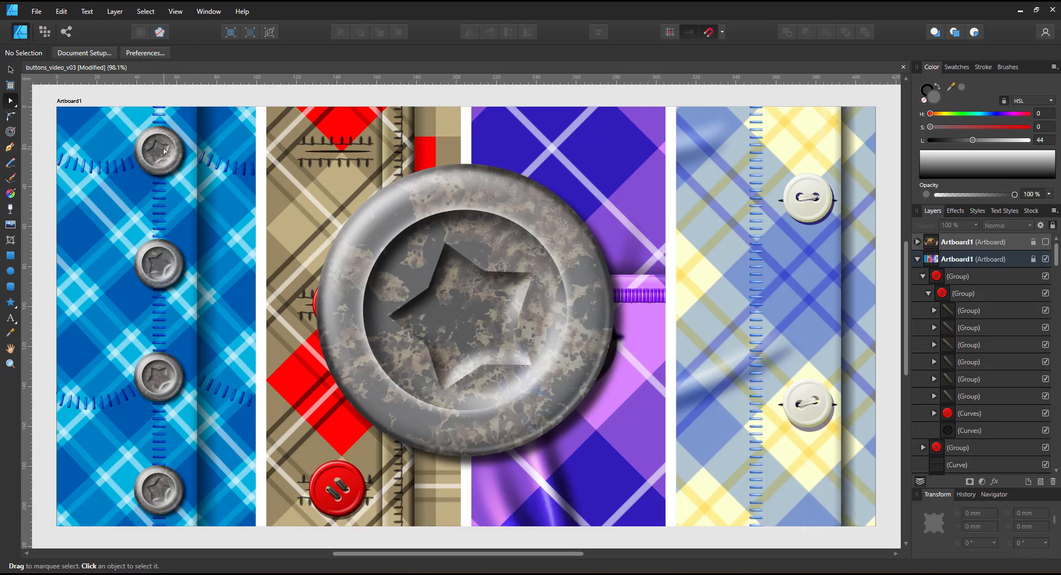
mouse_move(215, 169)
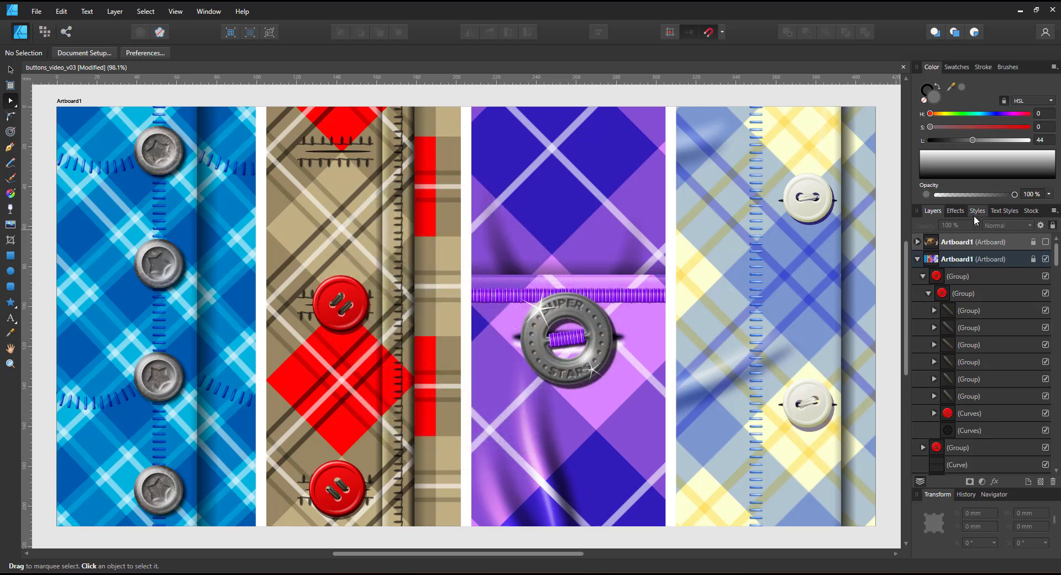
mouse_move(1044, 256)
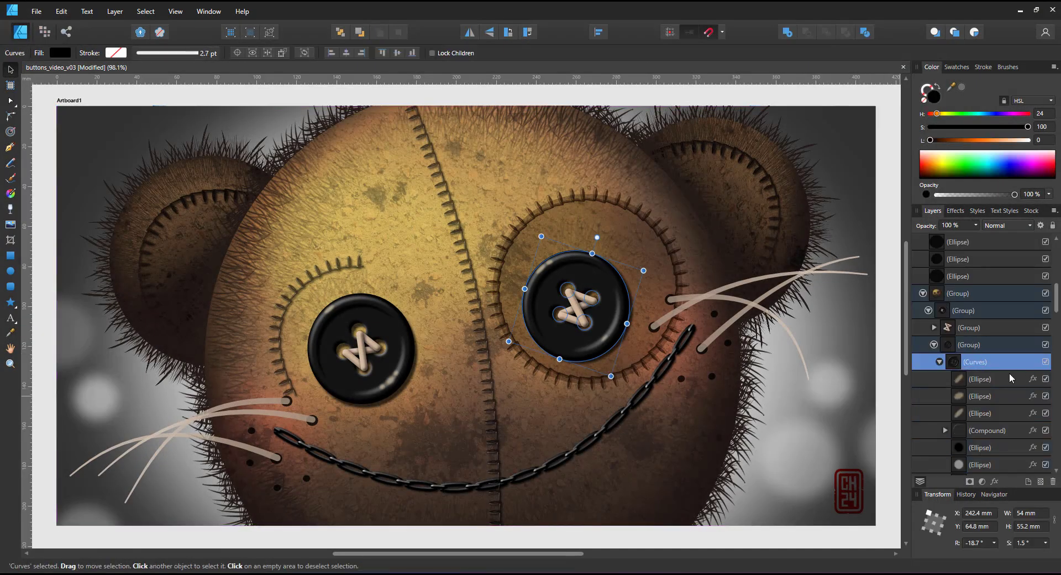
Scroll to the teddy bear and inspect an Embroidery stitches brush used for its mouth
scroll(down, 3)
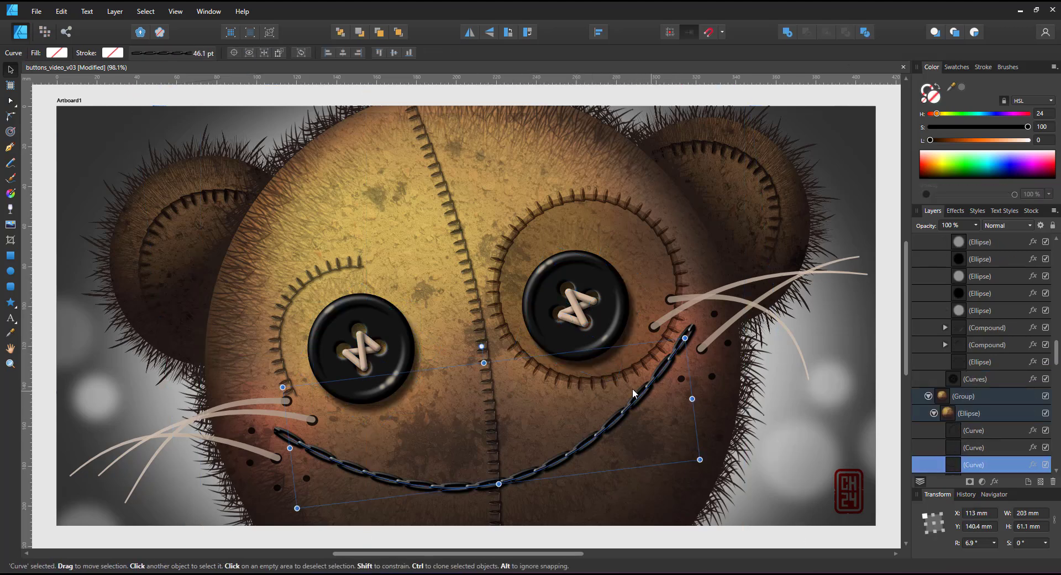
click(1007, 66)
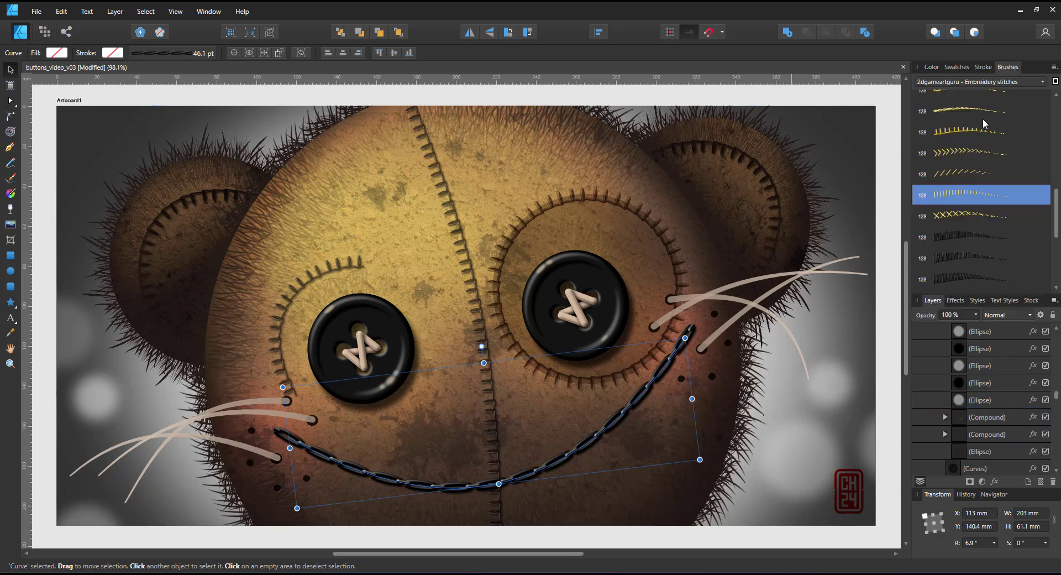
mouse_move(990, 208)
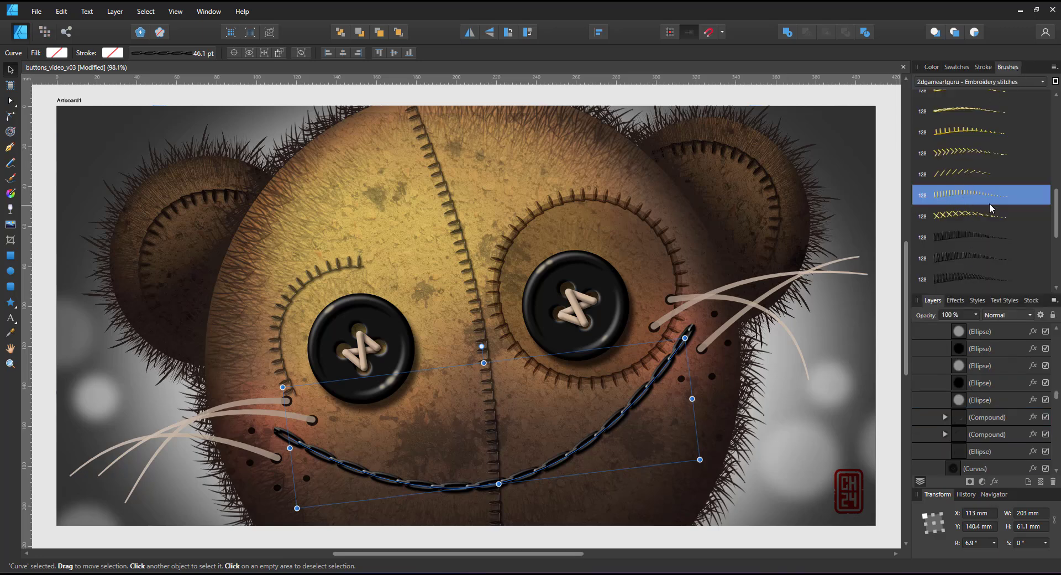
click(980, 263)
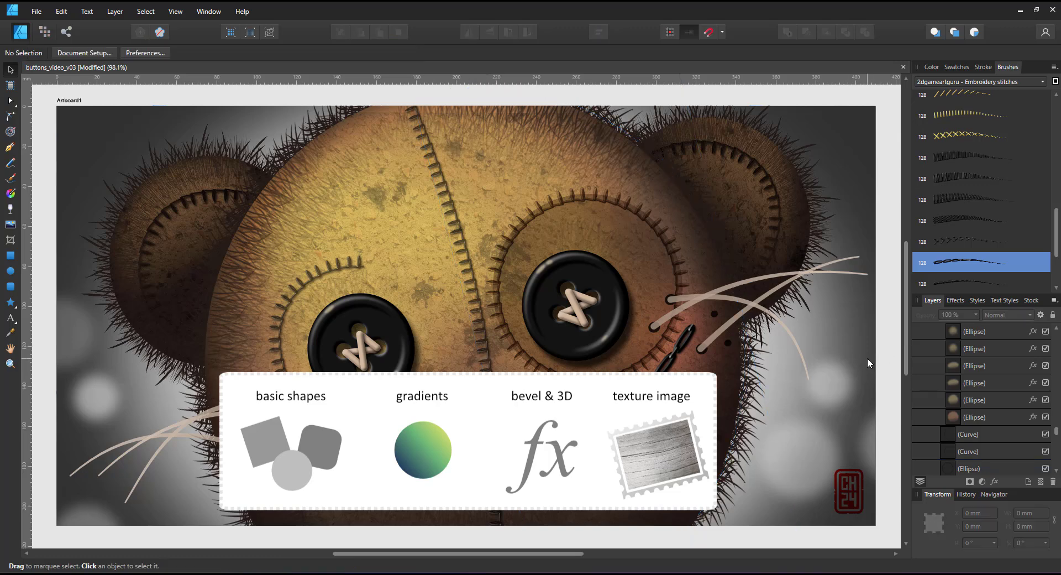
mouse_move(875, 359)
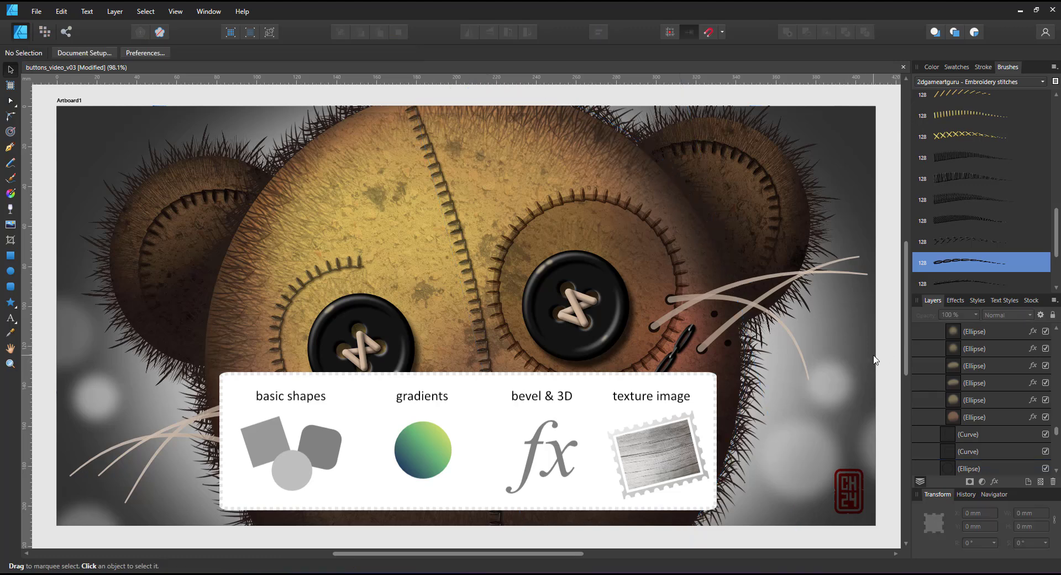
mouse_move(658, 309)
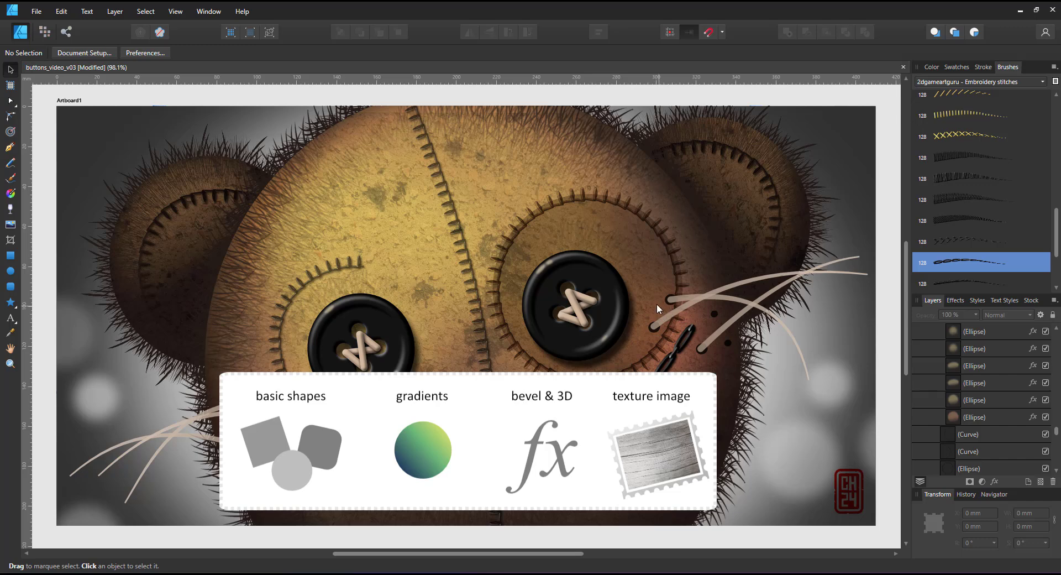
mouse_move(951, 399)
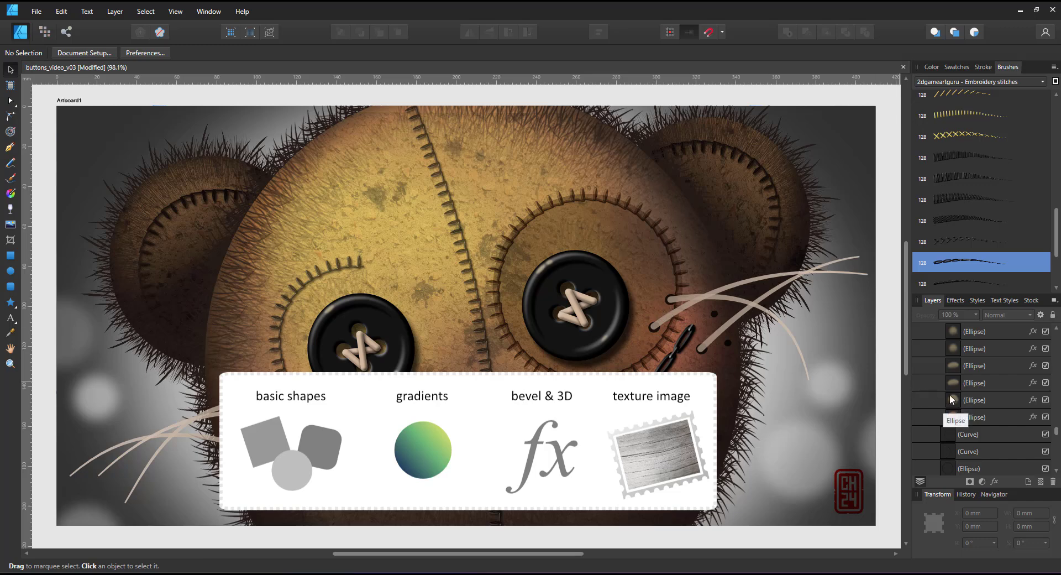
scroll(down, 3)
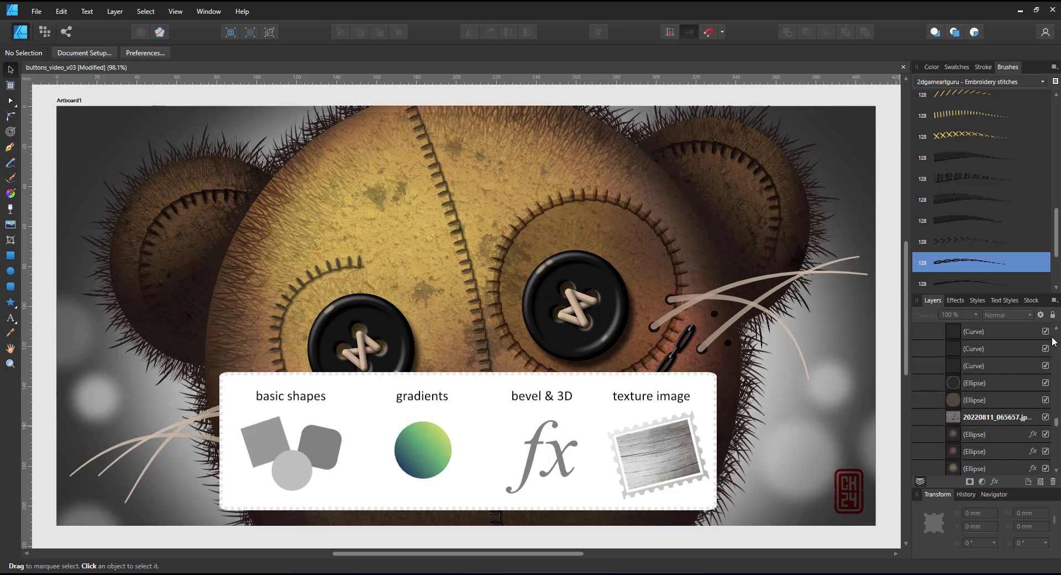